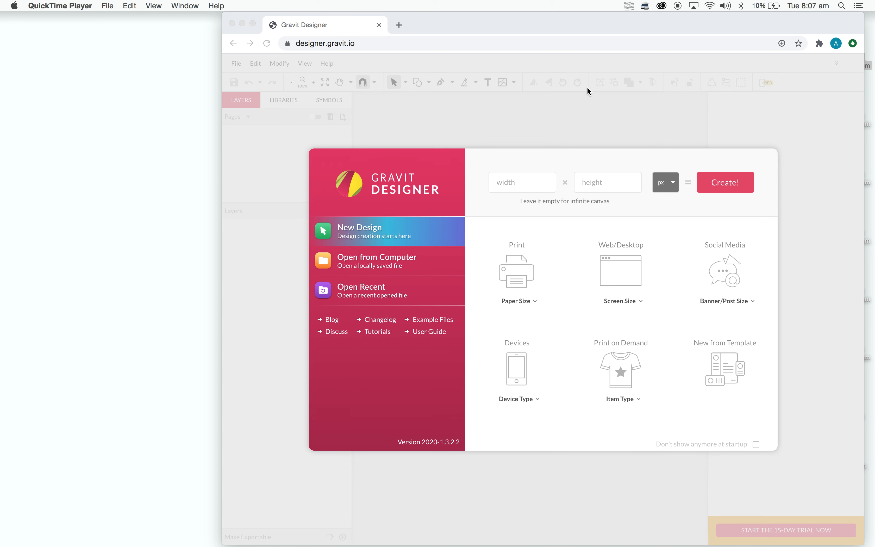
pyautogui.moveTo(378, 244)
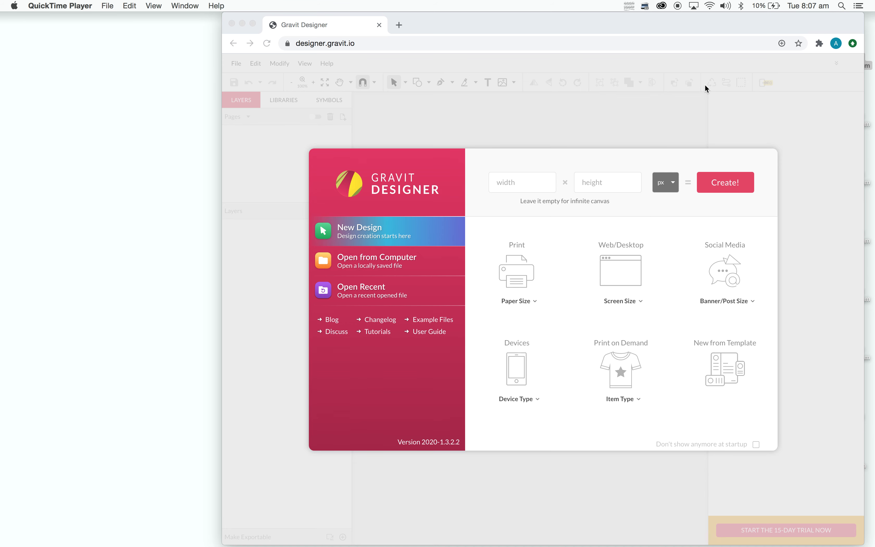
pyautogui.moveTo(476, 137)
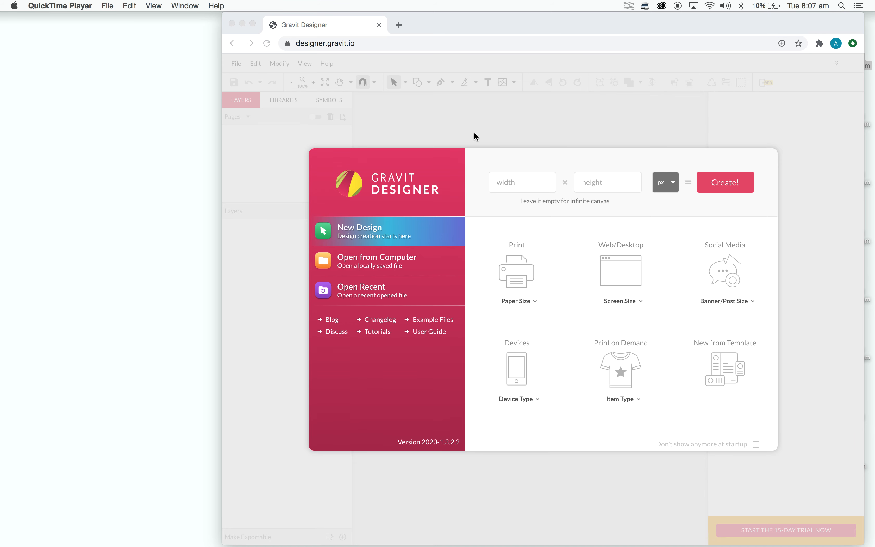
pyautogui.moveTo(513, 278)
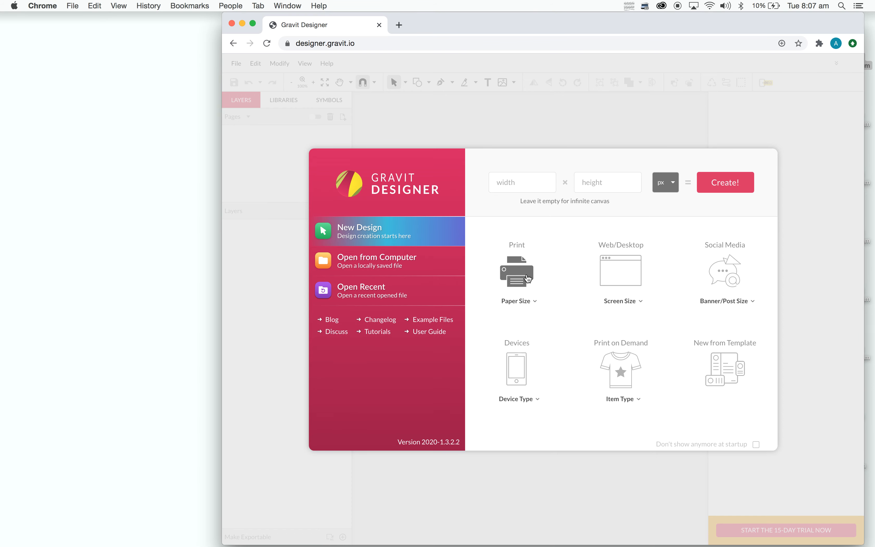
# - Create a new print design at A4 paper size (210 × 297 mm)
pyautogui.click(516, 301)
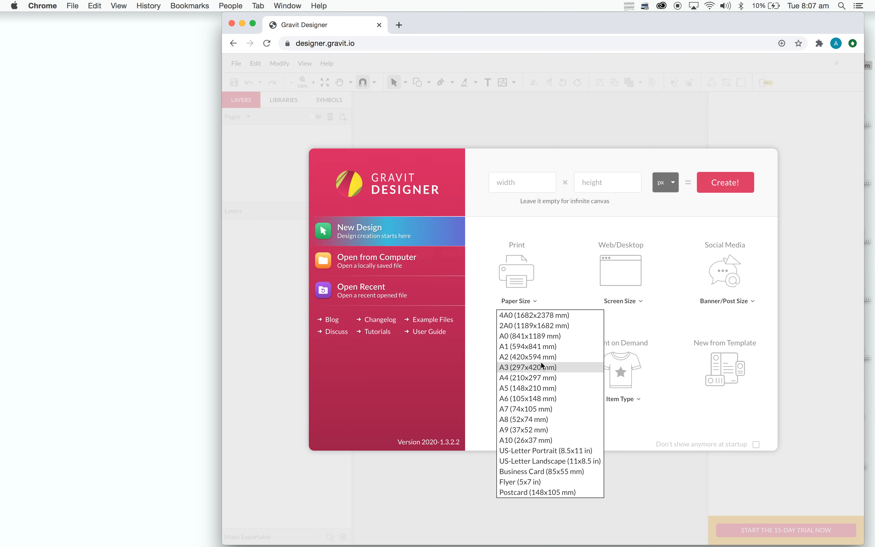
pyautogui.click(527, 377)
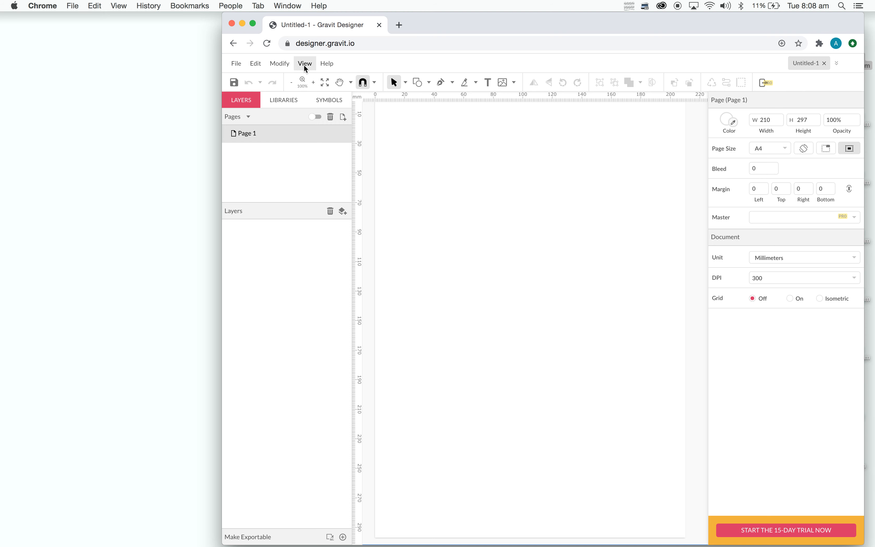
# - Show the grid on the A4 page, testing and undoing a short pen line while zoomed in
pyautogui.click(305, 63)
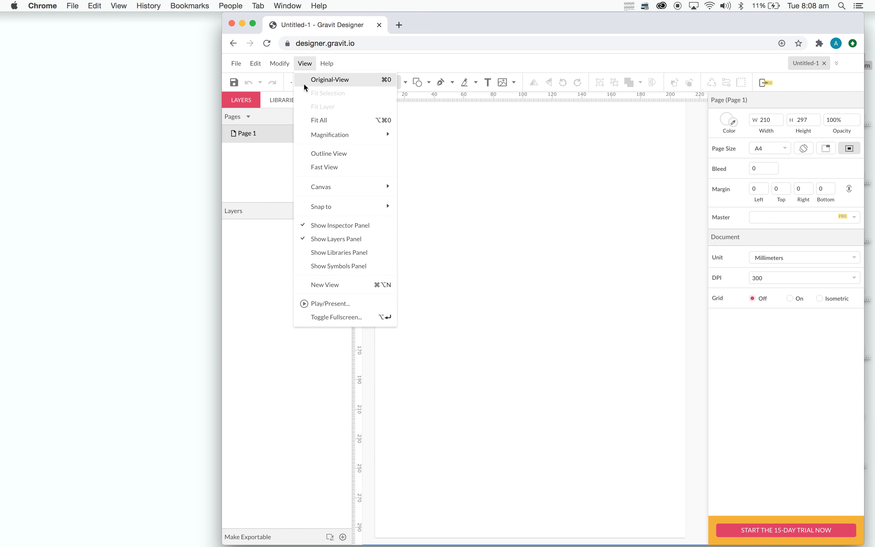
pyautogui.moveTo(338, 167)
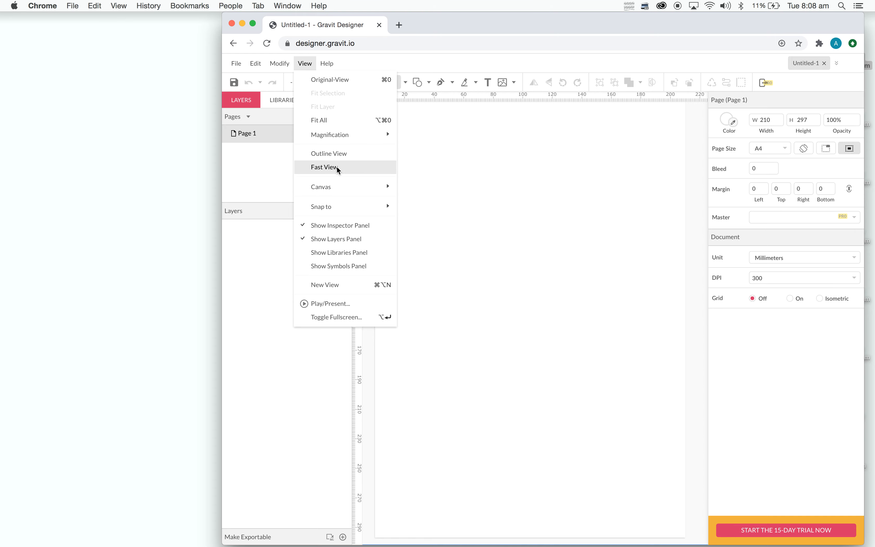
pyautogui.click(789, 298)
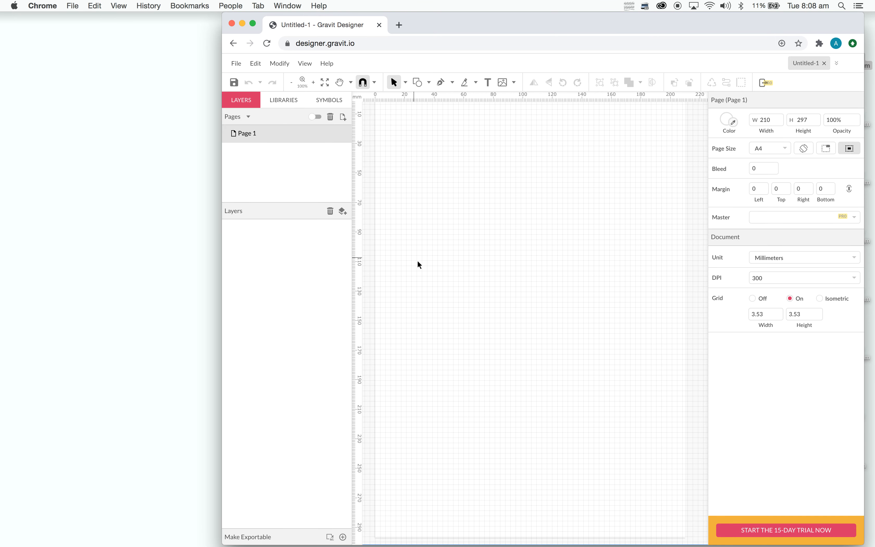
pyautogui.moveTo(322, 75)
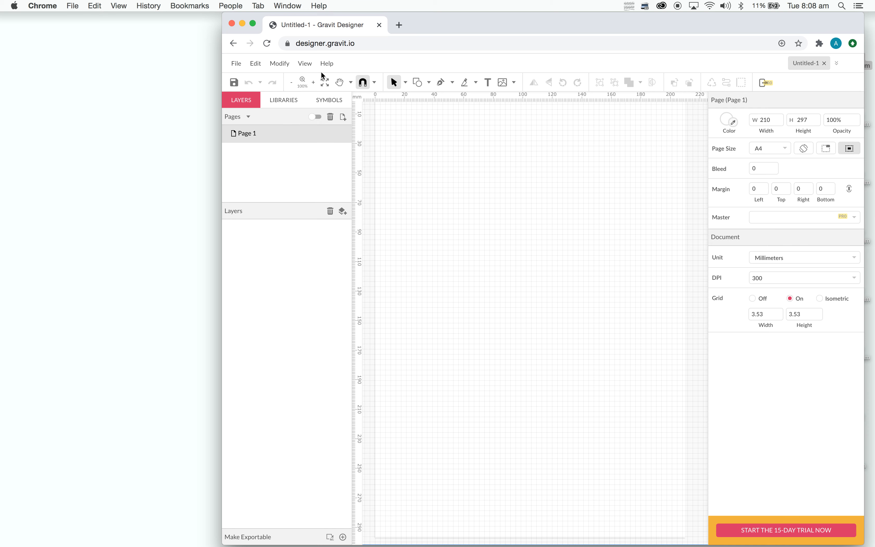
pyautogui.moveTo(311, 85)
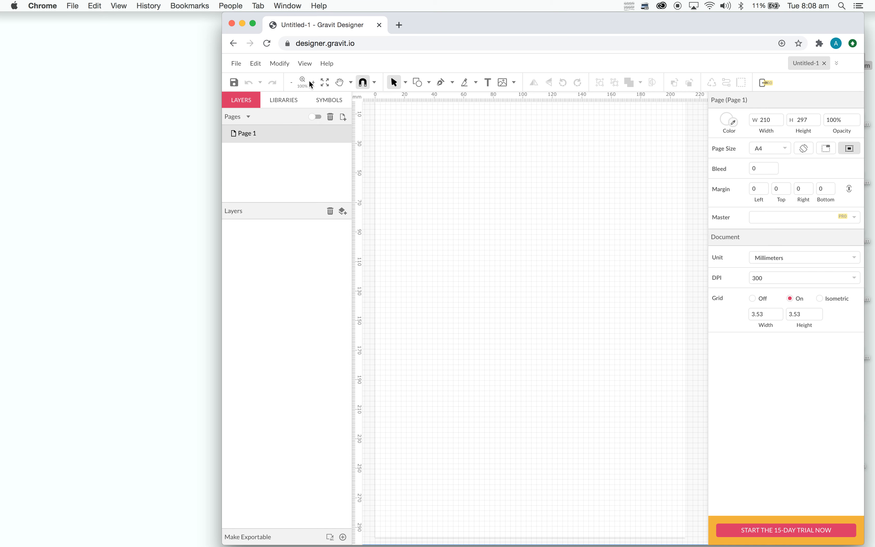
pyautogui.click(302, 82)
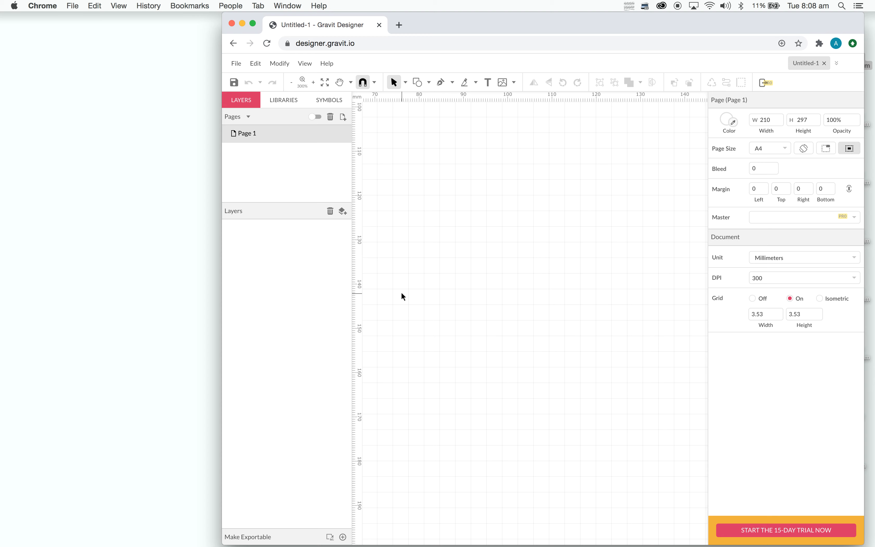
pyautogui.click(440, 82)
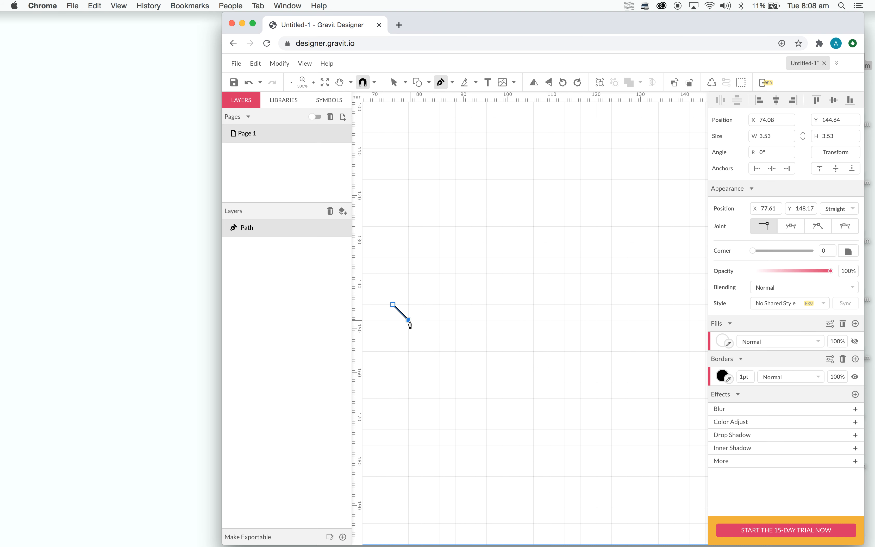
pyautogui.click(250, 83)
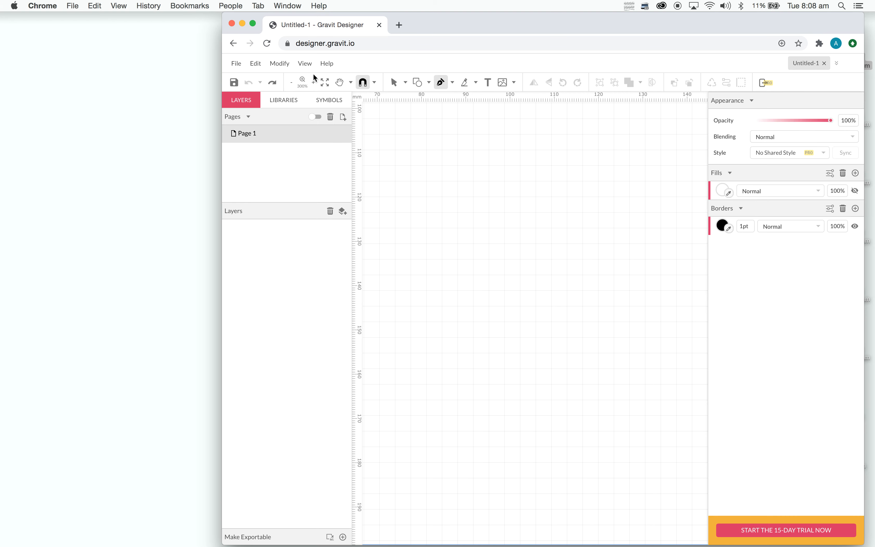
pyautogui.click(291, 82)
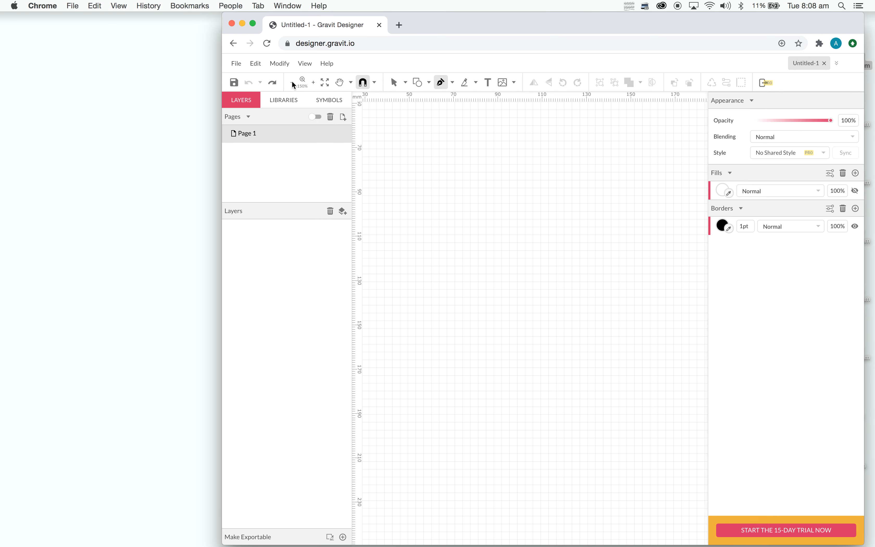
pyautogui.click(291, 83)
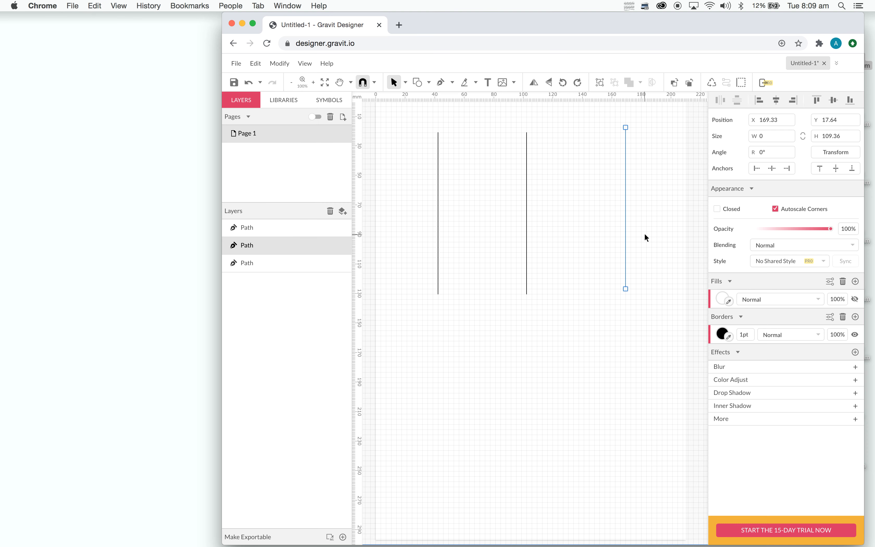
pyautogui.click(440, 82)
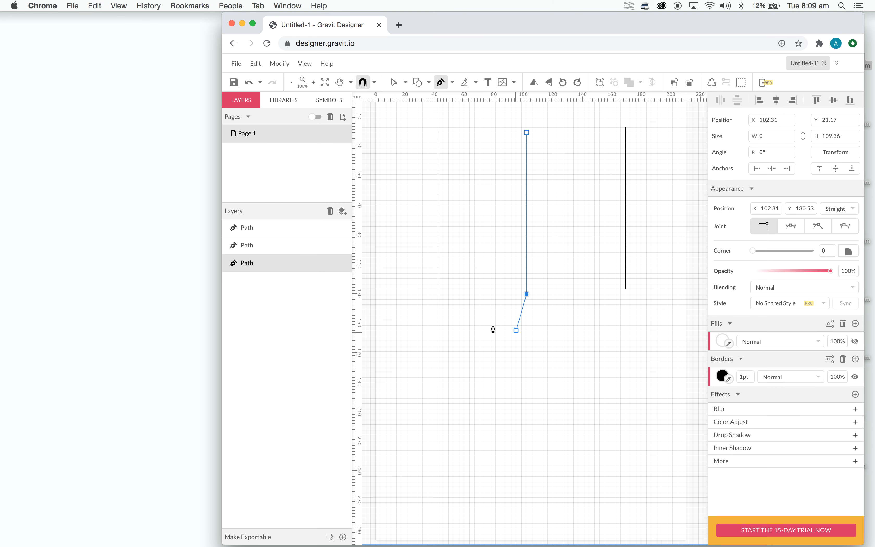
pyautogui.moveTo(516, 329); pyautogui.dragTo(449, 358)
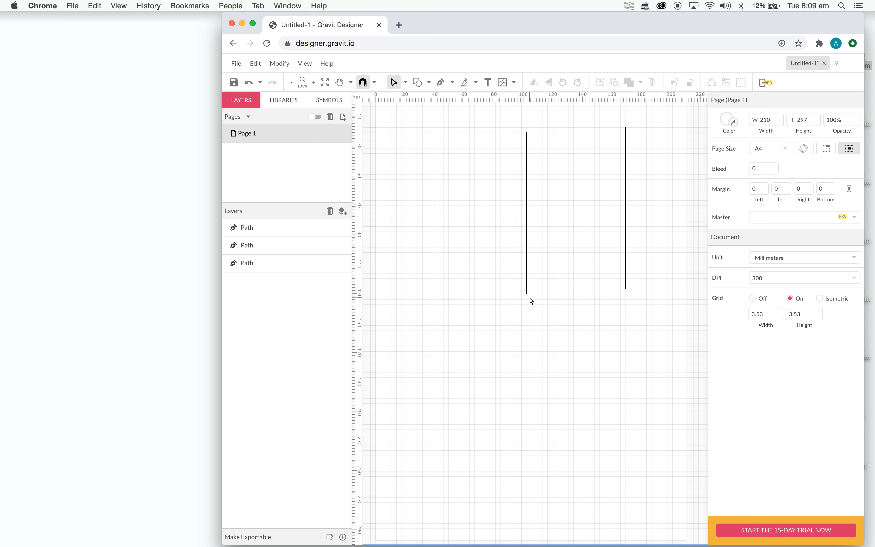
pyautogui.click(526, 212)
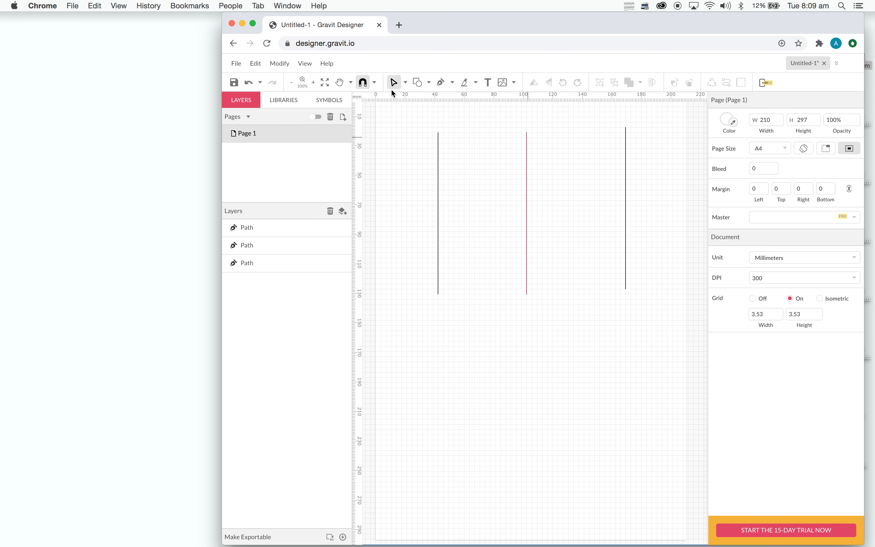
pyautogui.click(525, 250)
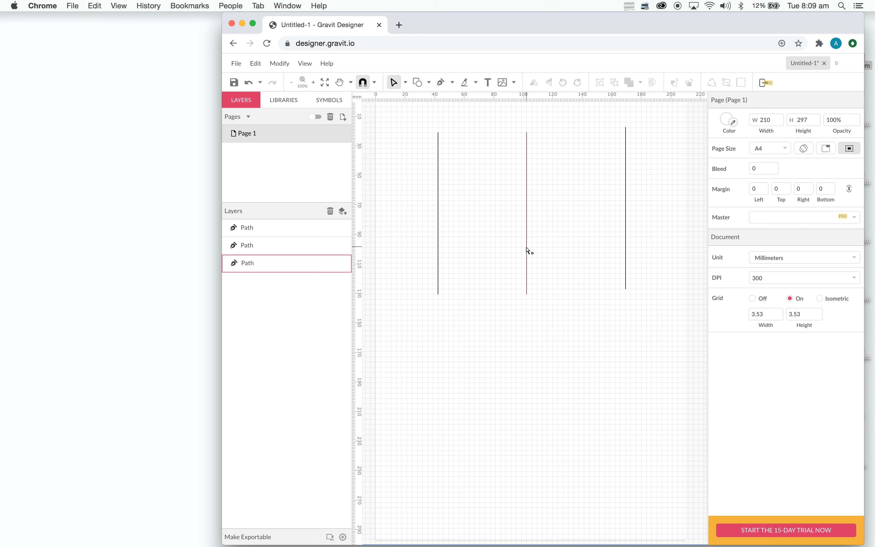
pyautogui.click(525, 212)
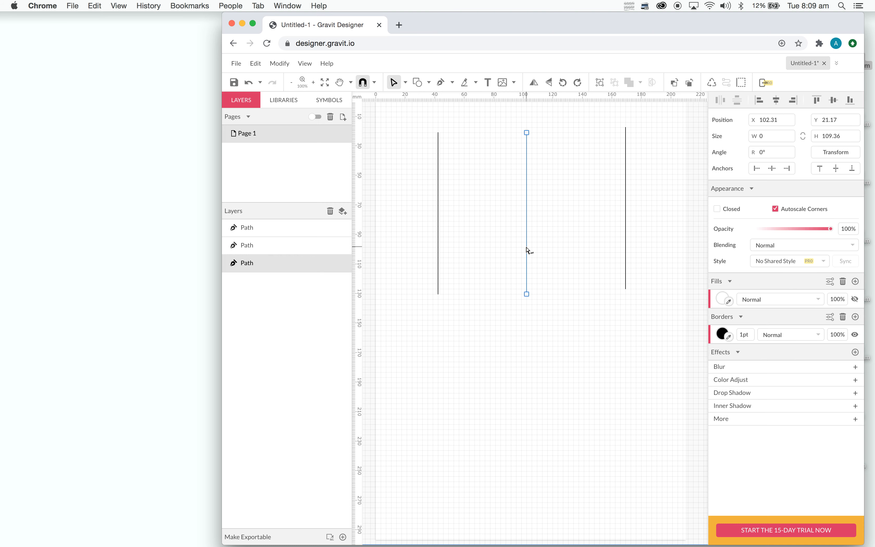
pyautogui.moveTo(537, 297)
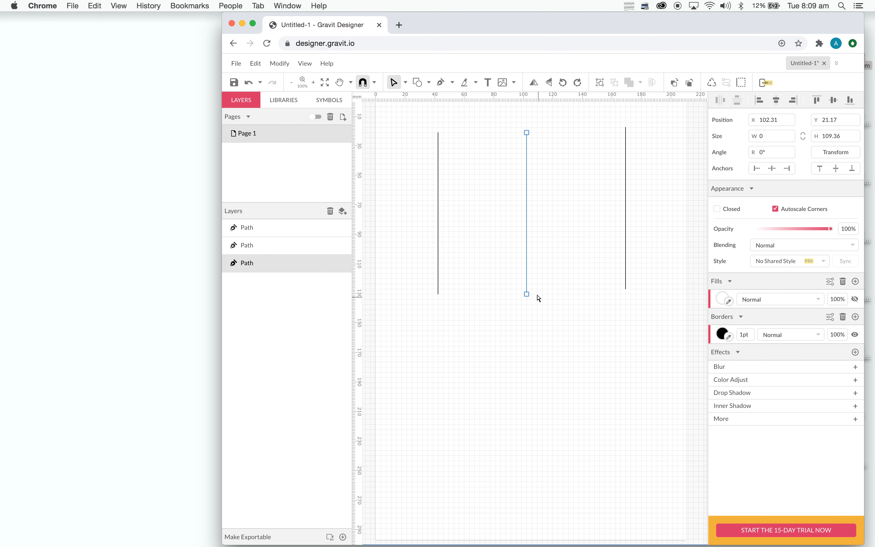
pyautogui.moveTo(539, 315)
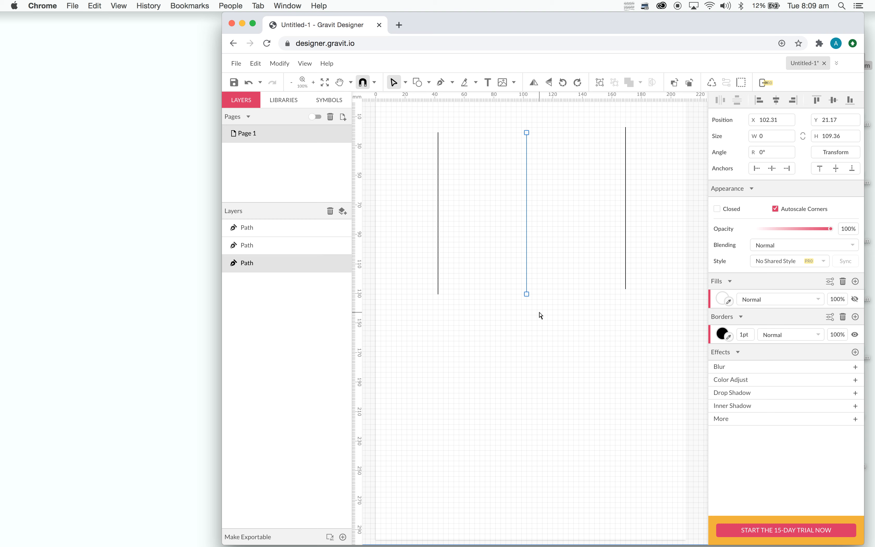
pyautogui.click(440, 82)
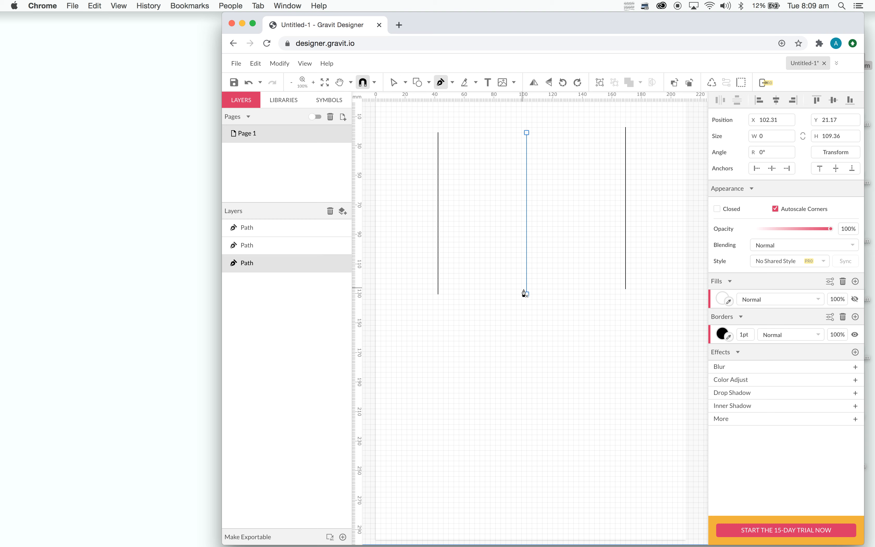
# - Continue the centre wall line down into a 45° edge reaching the floor's left corner
pyautogui.click(526, 294)
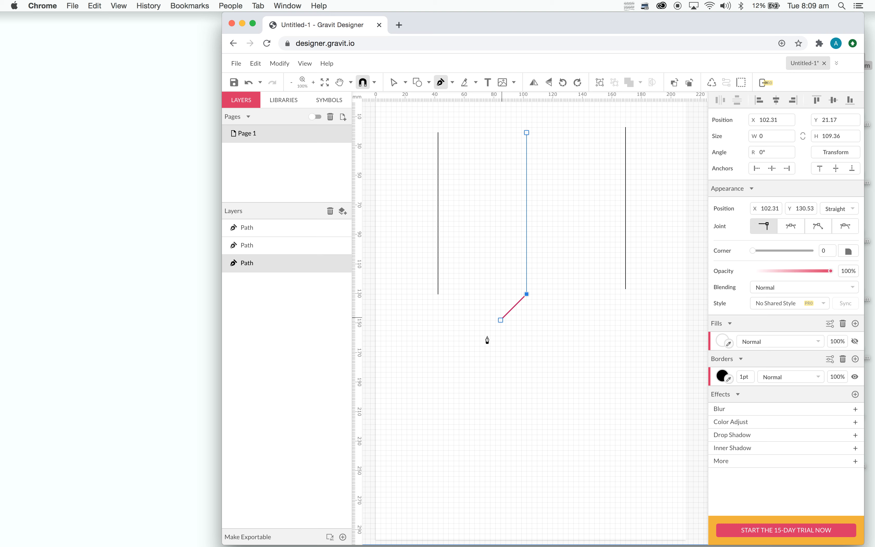
pyautogui.moveTo(500, 319); pyautogui.dragTo(435, 389)
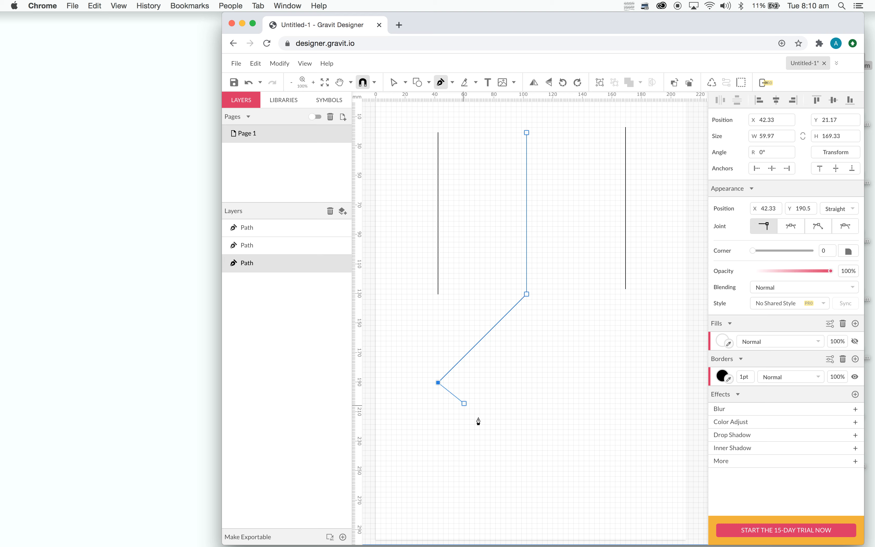
pyautogui.moveTo(463, 403); pyautogui.dragTo(489, 435)
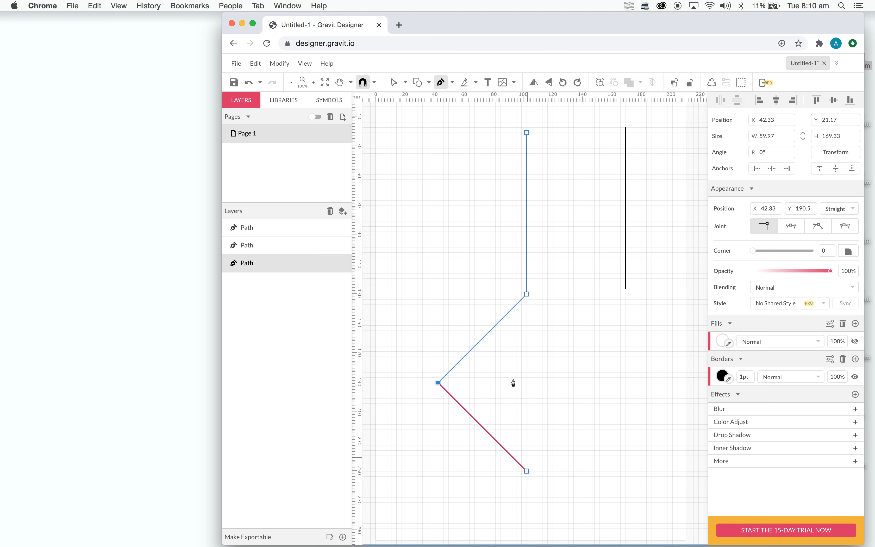
pyautogui.moveTo(526, 457)
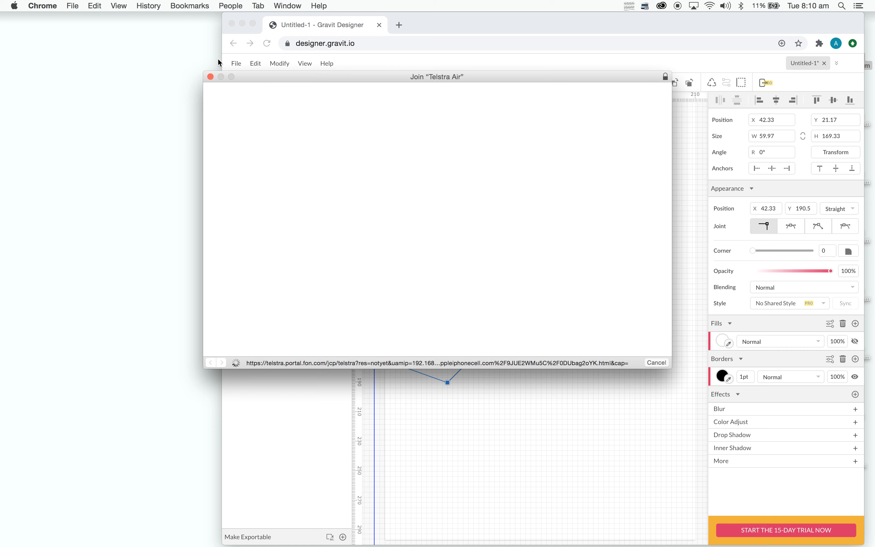
# - Place a vertical guide on the centre wall line and a horizontal guide at the floor's left corner
pyautogui.click(656, 362)
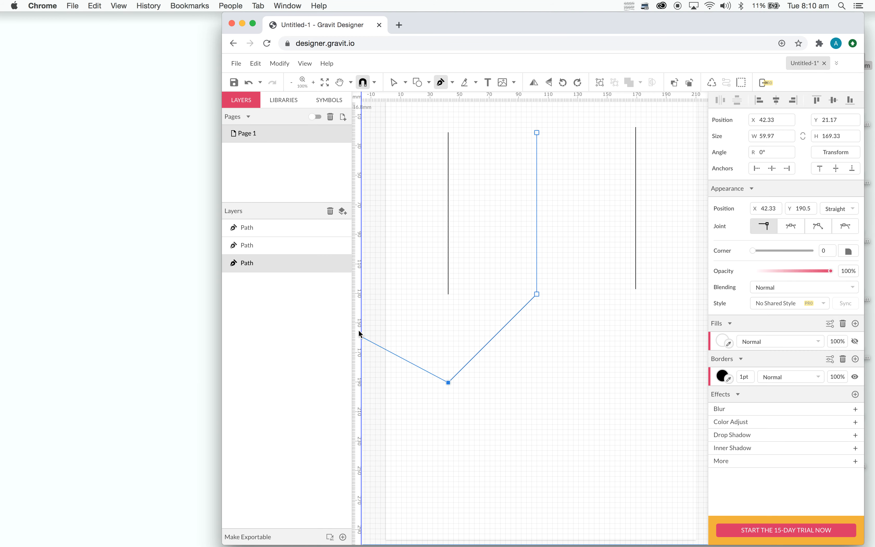
pyautogui.moveTo(449, 383); pyautogui.dragTo(545, 352)
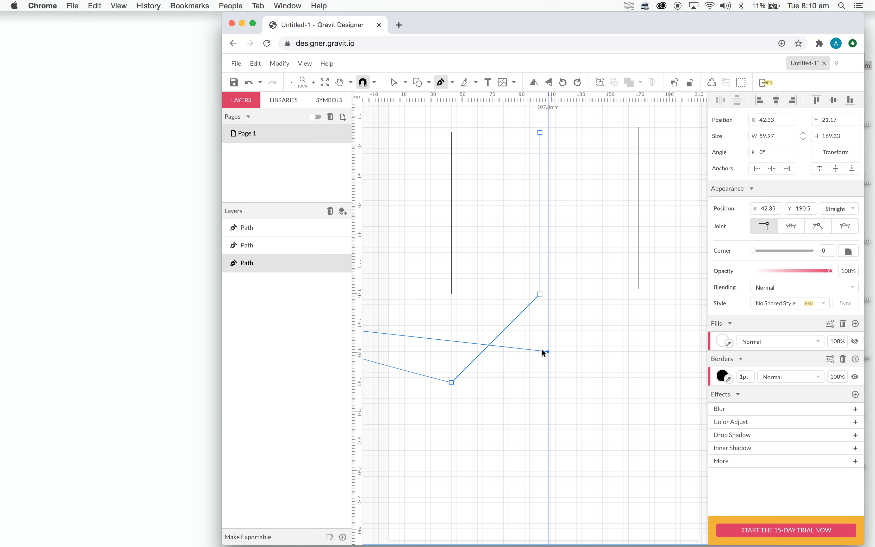
pyautogui.moveTo(546, 352); pyautogui.dragTo(538, 352)
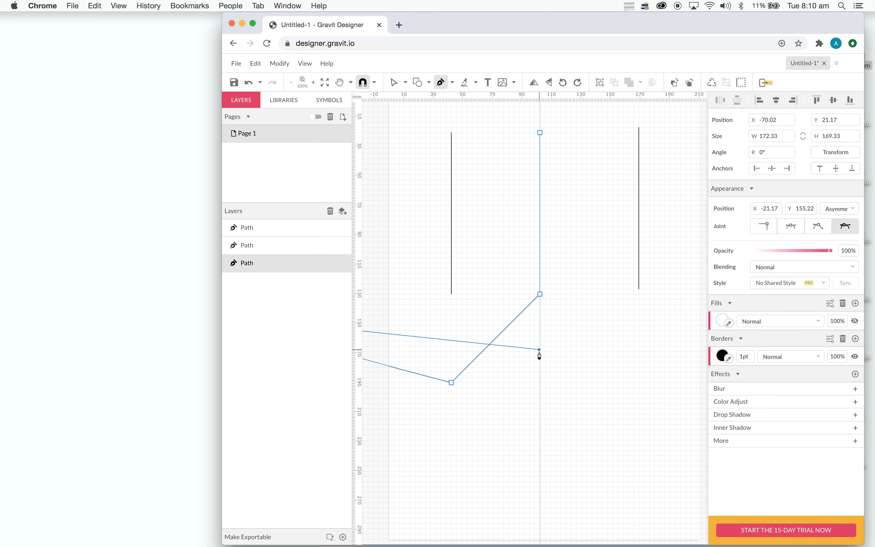
pyautogui.moveTo(539, 352); pyautogui.dragTo(539, 441)
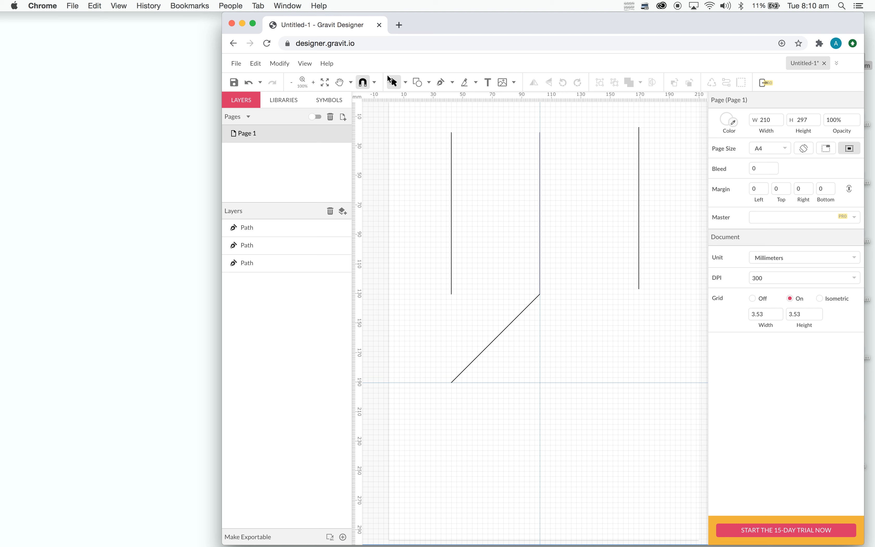
# - Continue the floor path from the left corner down-right at 45° to meet the vertical guide
pyautogui.click(304, 63)
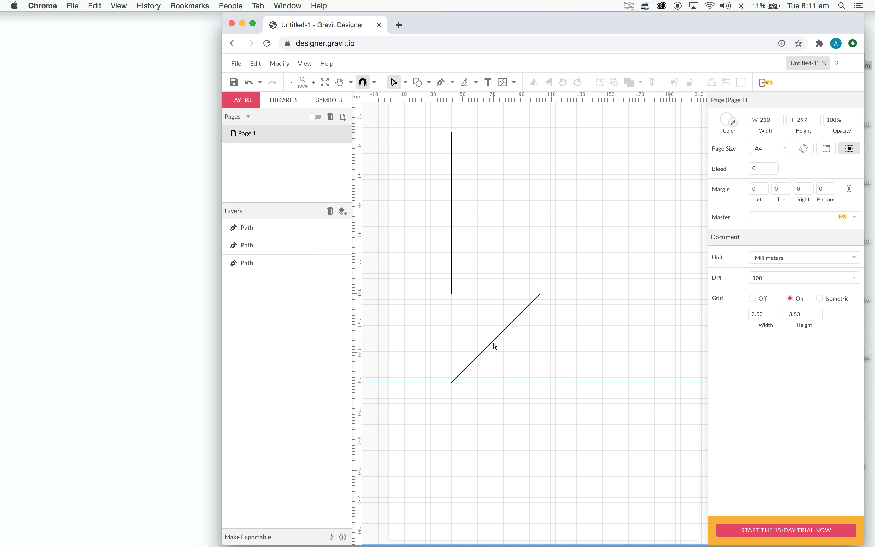
pyautogui.click(469, 343)
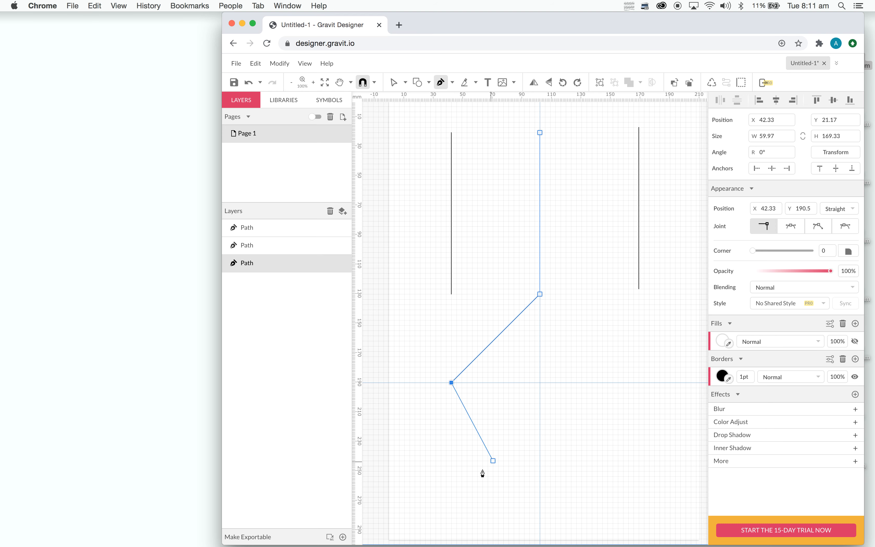
pyautogui.moveTo(493, 460); pyautogui.dragTo(517, 471)
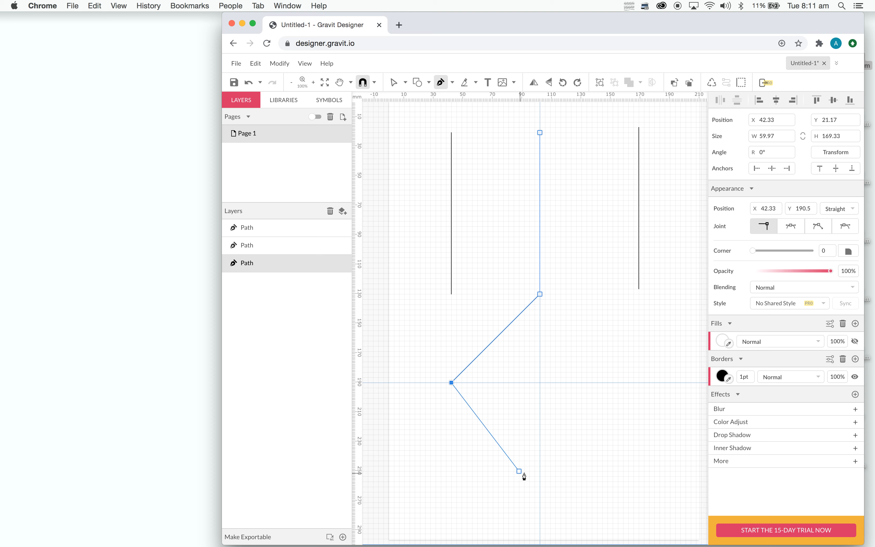
pyautogui.moveTo(503, 470); pyautogui.dragTo(541, 475)
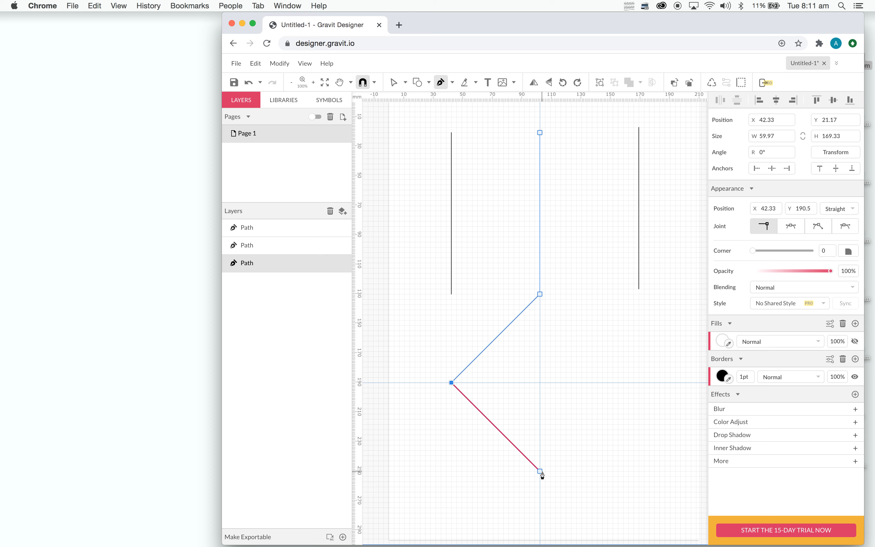
pyautogui.moveTo(540, 474); pyautogui.dragTo(633, 376)
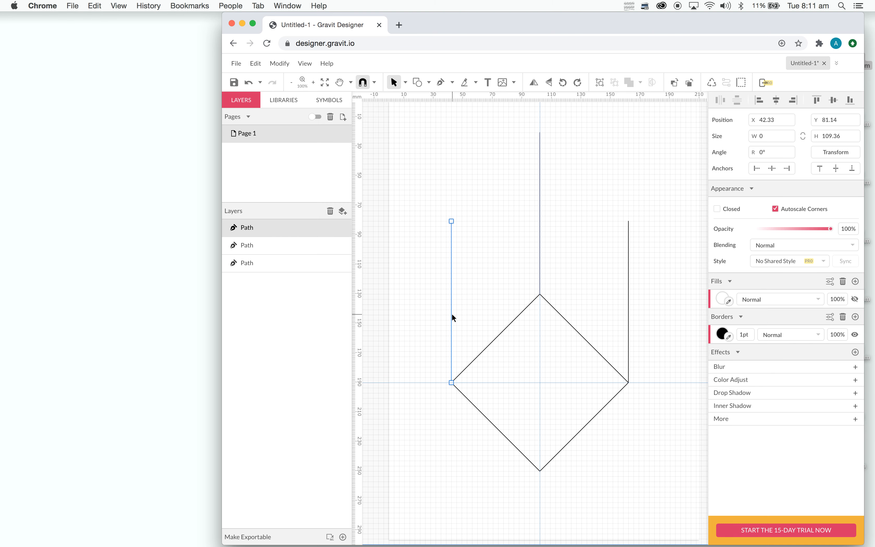
# - Draw slanted edges from both side walls' tops to the centre wall's top, closing the prism outline
pyautogui.click(441, 82)
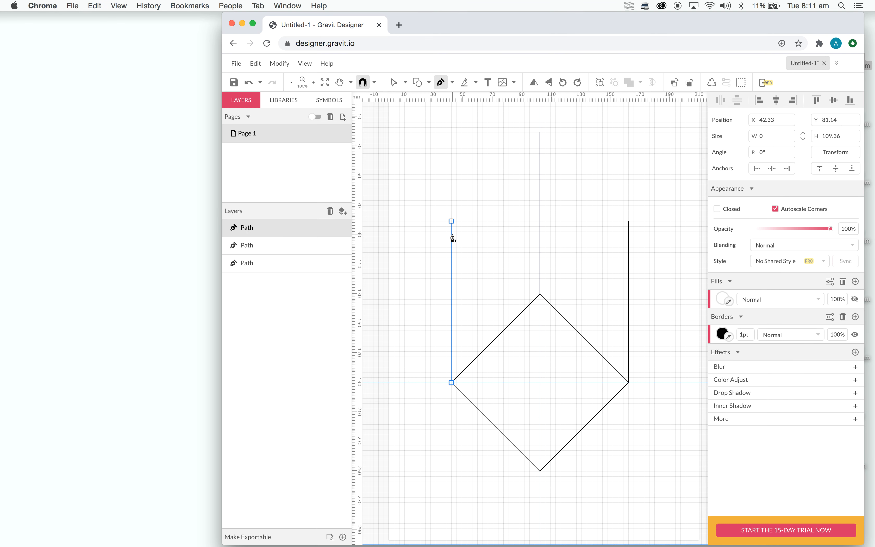
pyautogui.click(452, 220)
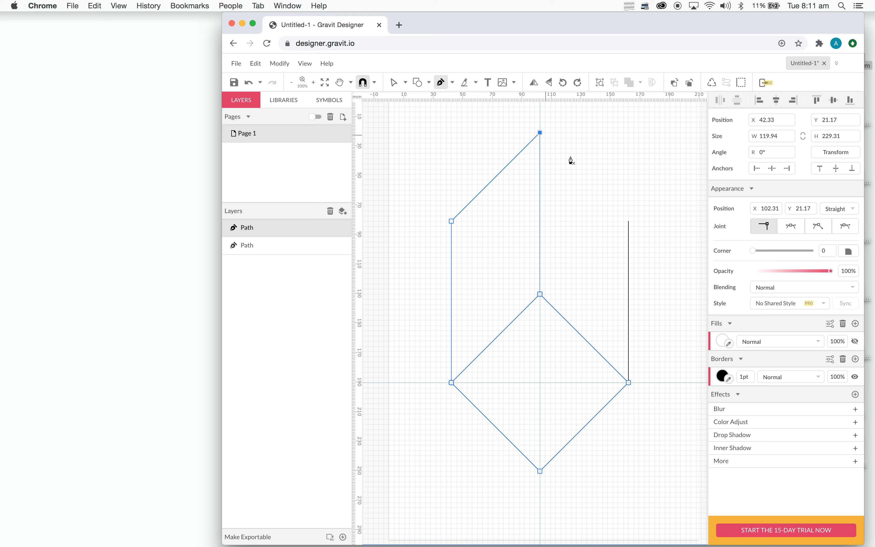
pyautogui.moveTo(636, 245)
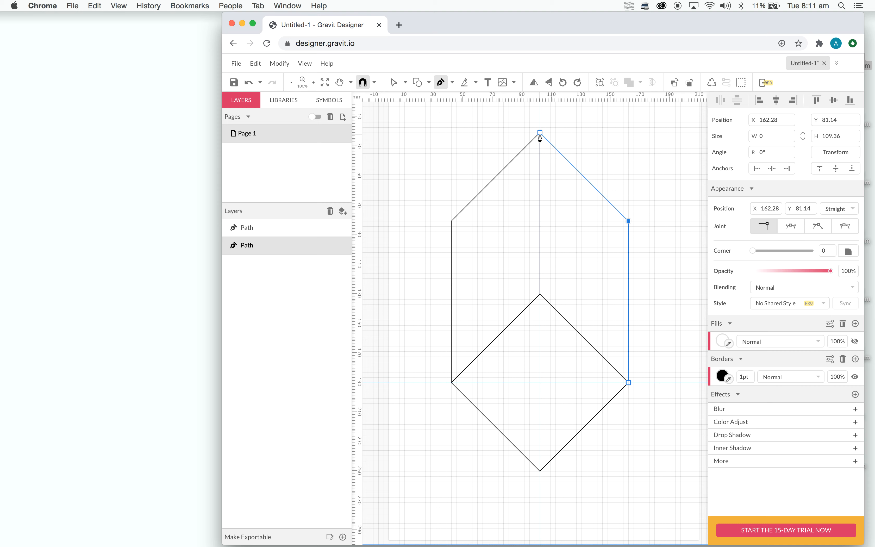
pyautogui.moveTo(538, 132); pyautogui.dragTo(602, 168)
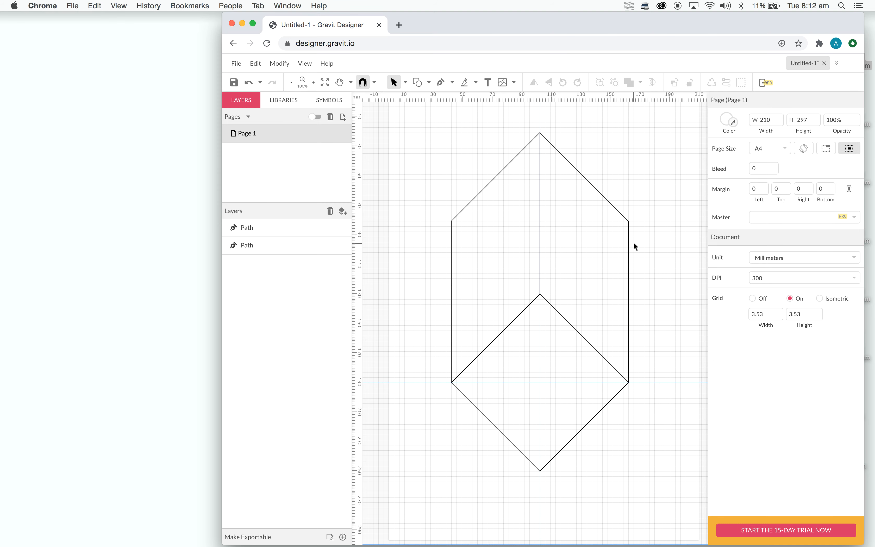
# - Draw two vertical cupboard edges on the left wall and a short 45° edge at their base
pyautogui.click(441, 82)
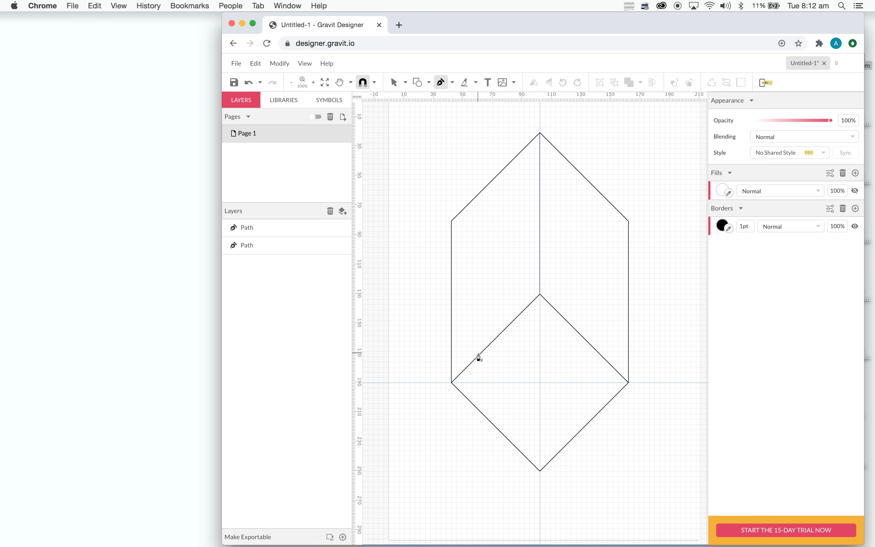
pyautogui.moveTo(475, 361)
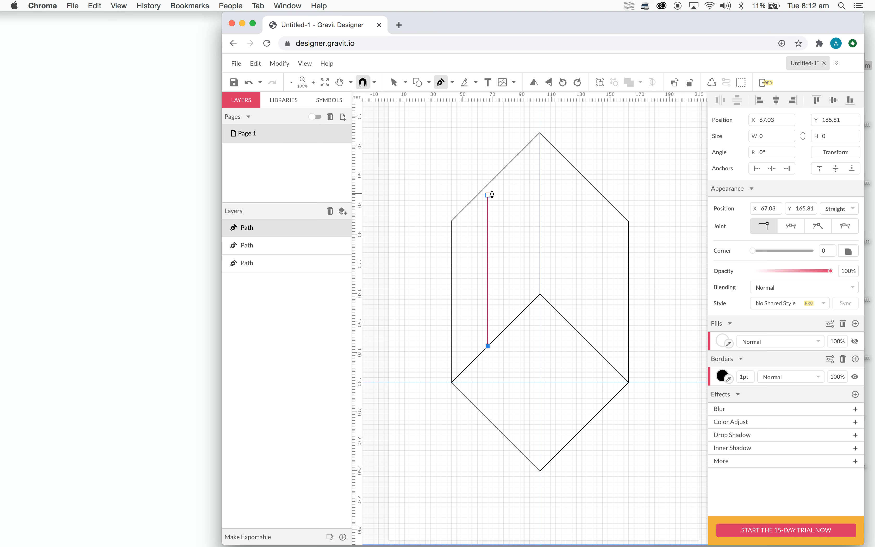
pyautogui.moveTo(487, 194); pyautogui.dragTo(487, 185)
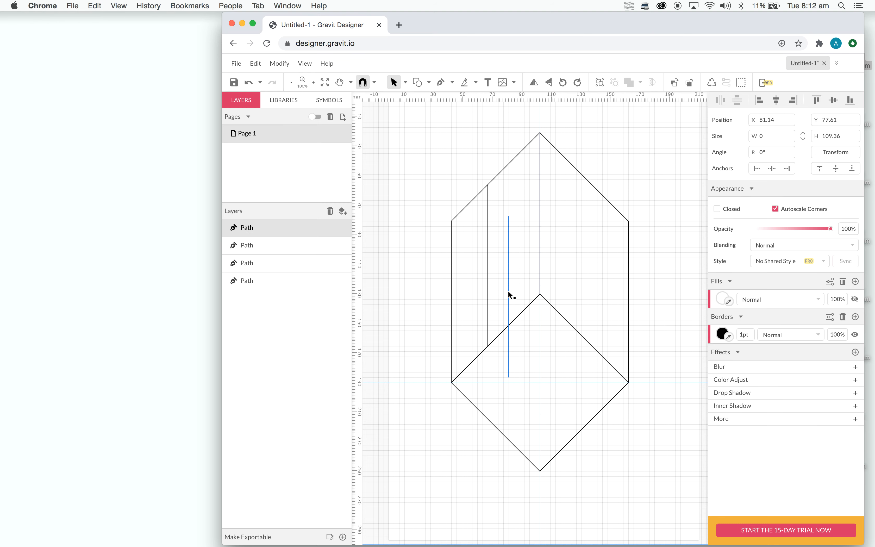
pyautogui.click(508, 295)
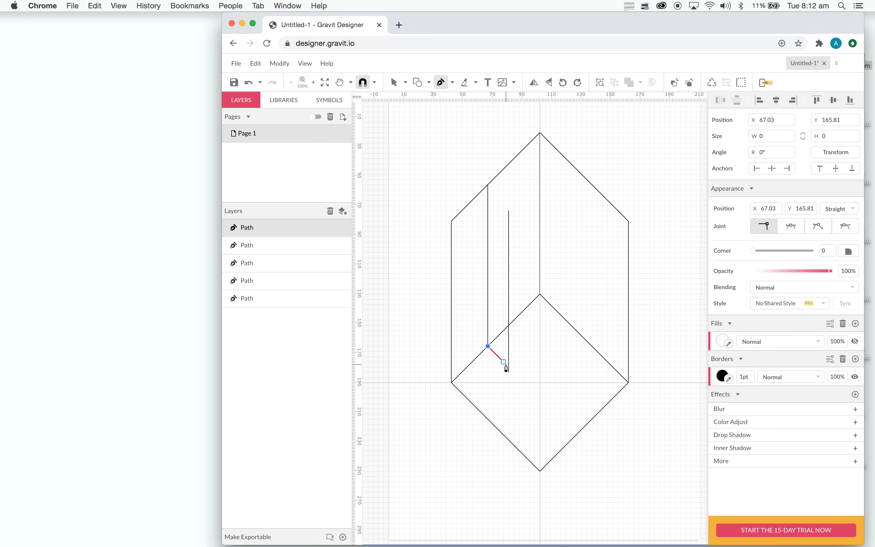
pyautogui.click(393, 82)
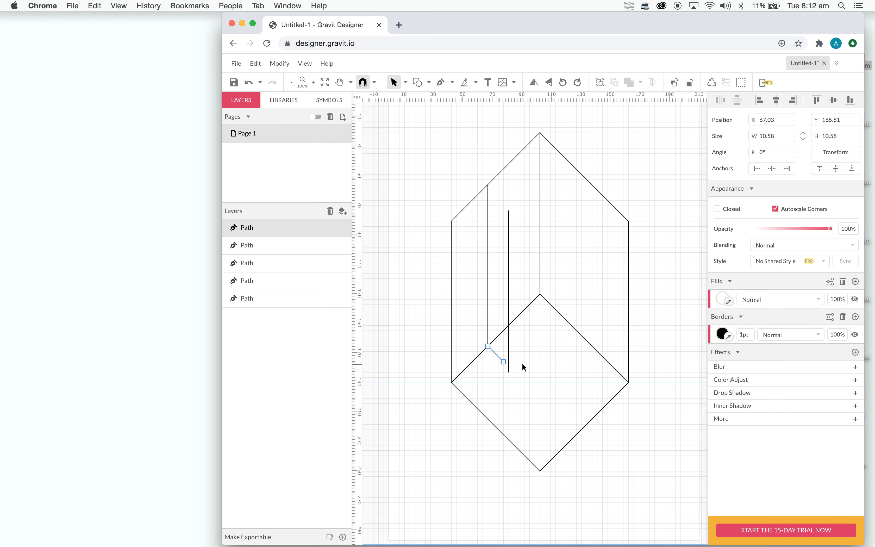
pyautogui.moveTo(502, 362)
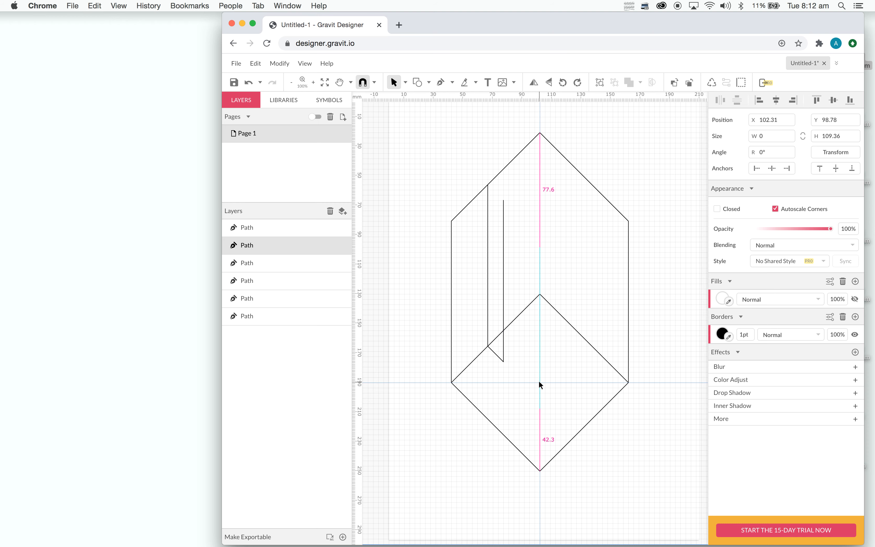
pyautogui.click(440, 82)
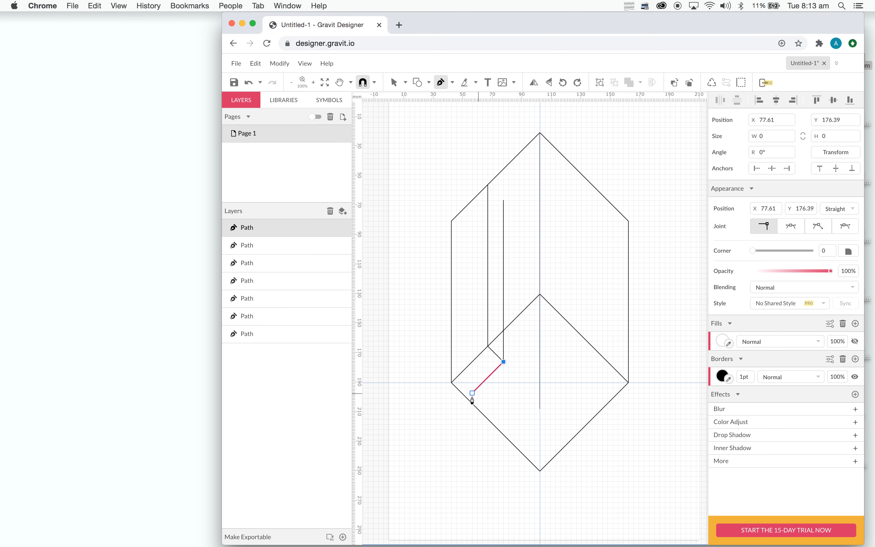
# - Draw the cupboard's front vertical edge and its slanted top edges, closing the box shape
pyautogui.click(393, 82)
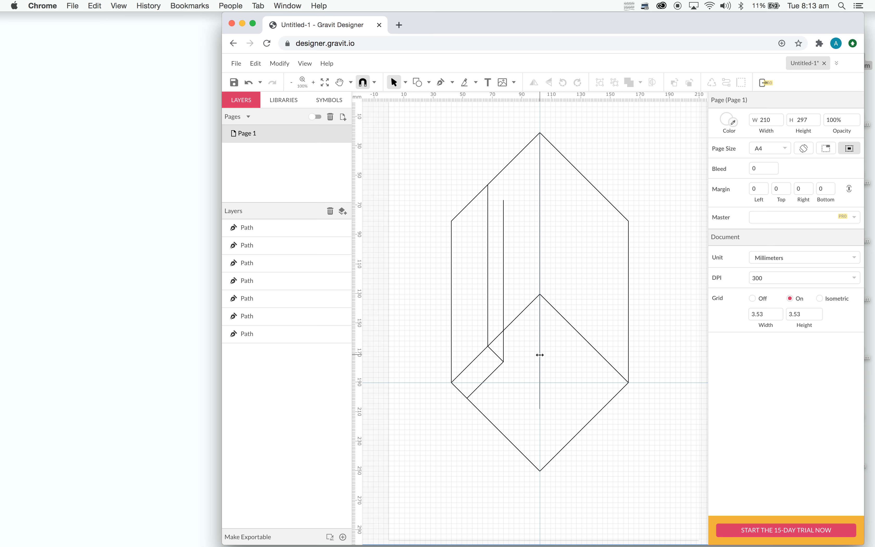
pyautogui.moveTo(539, 350)
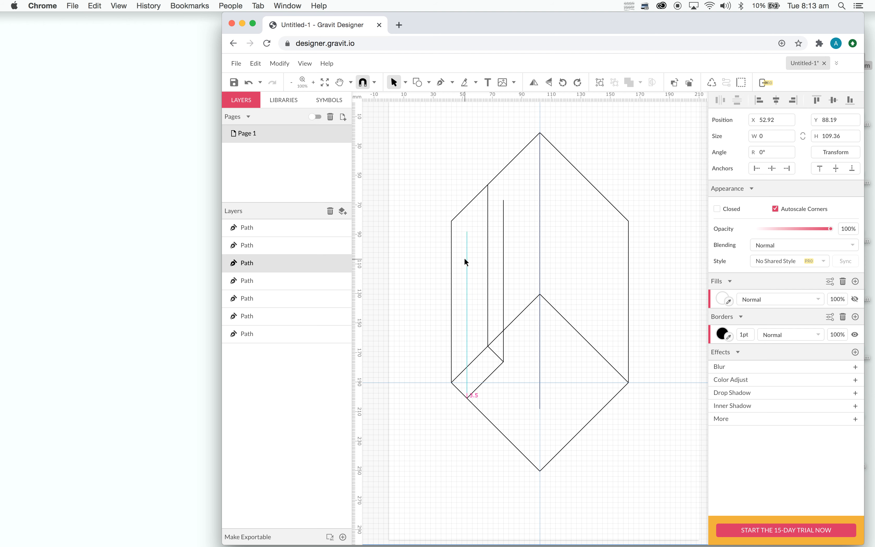
pyautogui.click(440, 82)
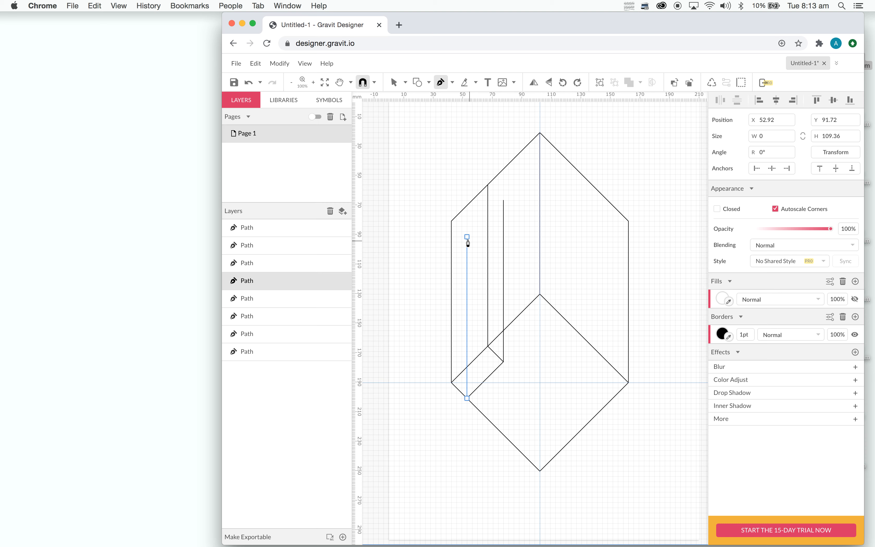
pyautogui.click(467, 237)
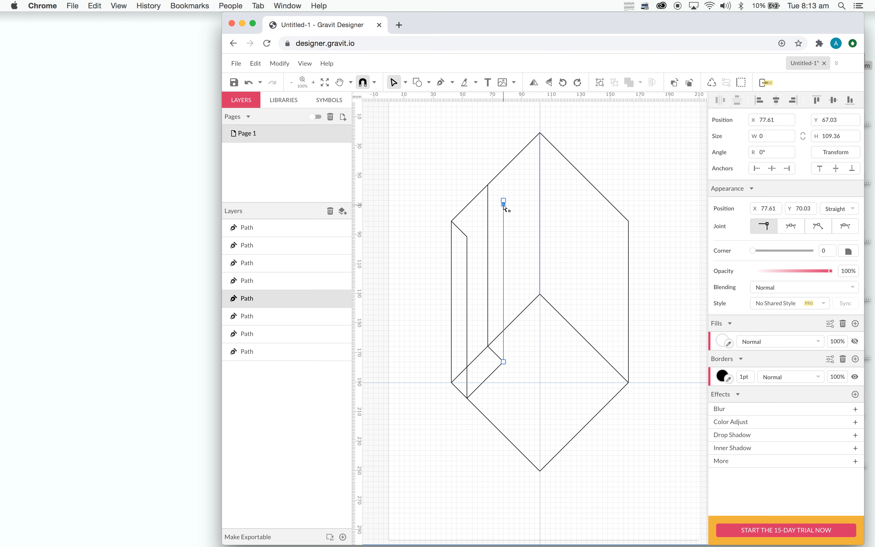
pyautogui.click(441, 83)
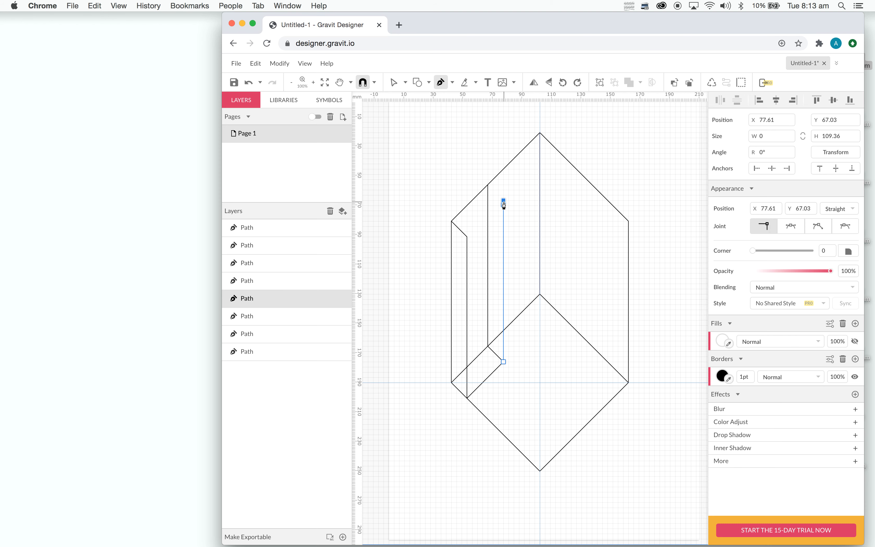
pyautogui.moveTo(503, 202); pyautogui.dragTo(487, 185)
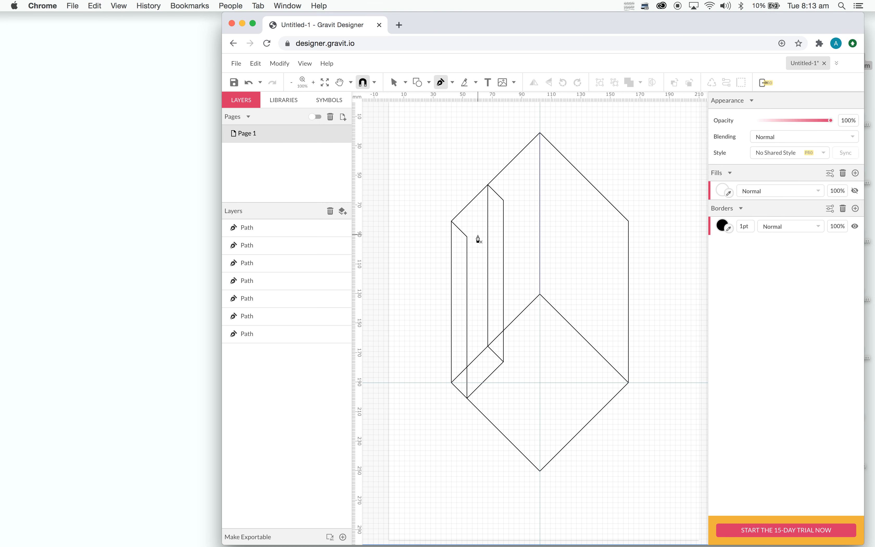
pyautogui.click(467, 237)
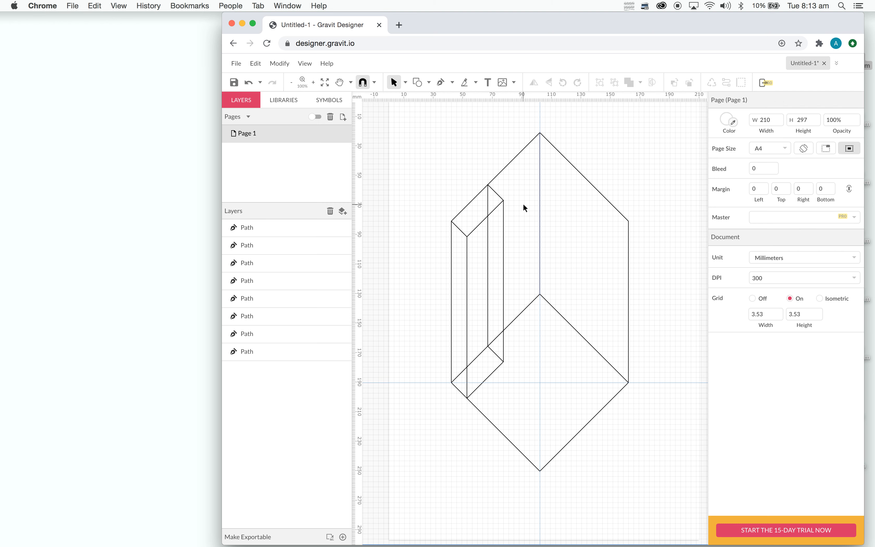
# - Draw a vertical divider line down the cupboard front separating the two doors
pyautogui.click(440, 82)
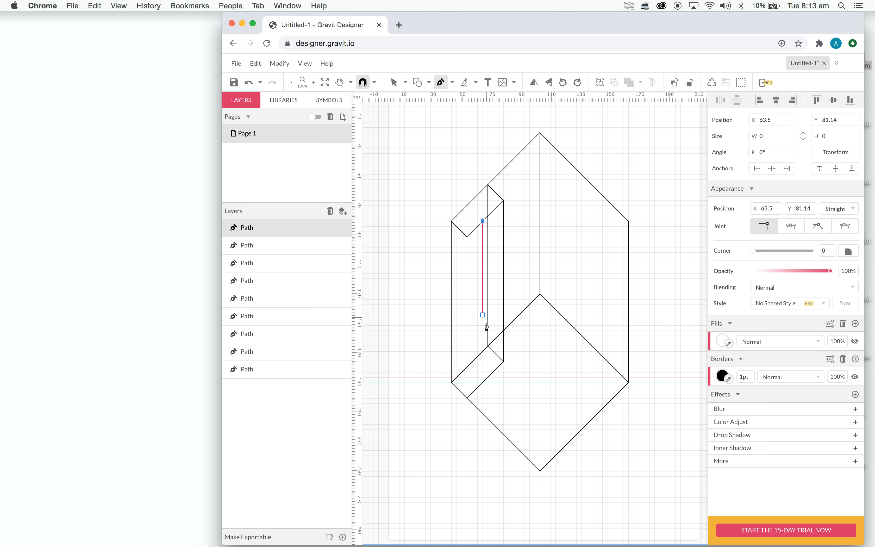
pyautogui.moveTo(482, 325); pyautogui.dragTo(524, 295)
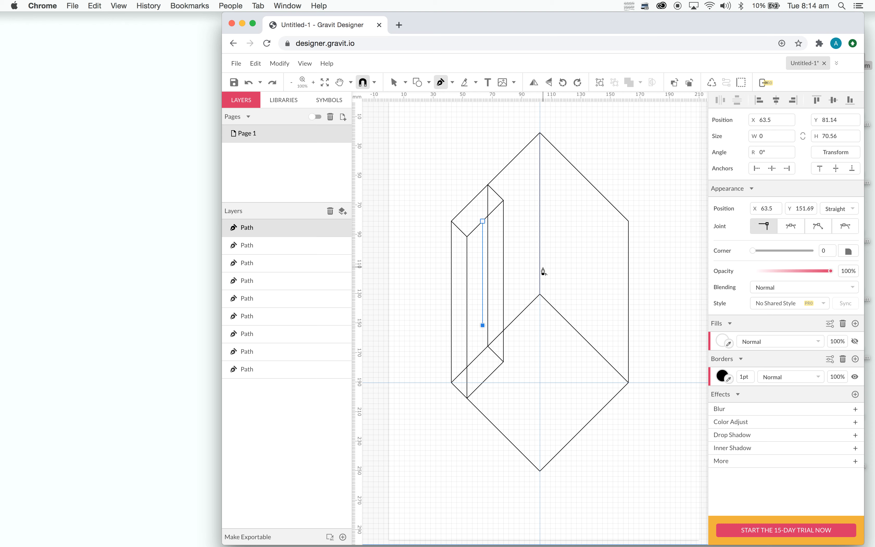
pyautogui.click(393, 82)
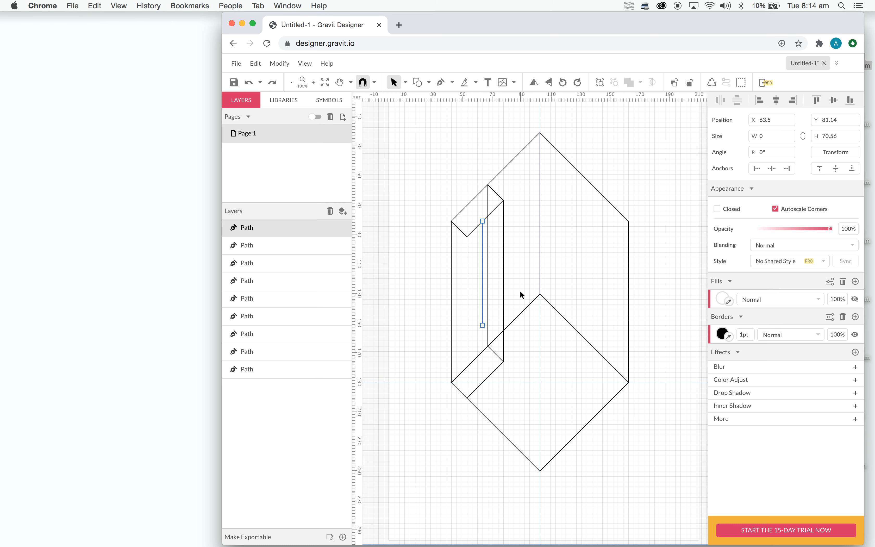
pyautogui.click(521, 292)
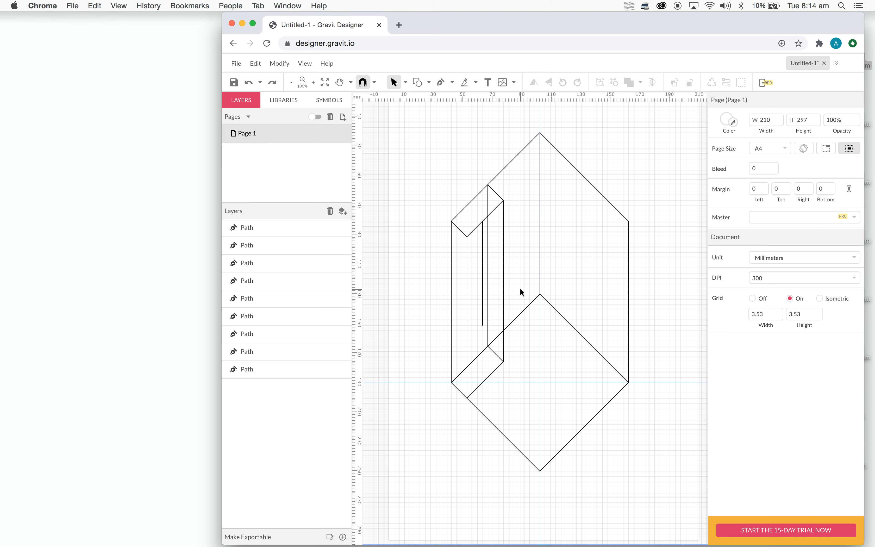
# - Draw the diagonal lower edge across the door fronts and deselect everything
pyautogui.click(440, 82)
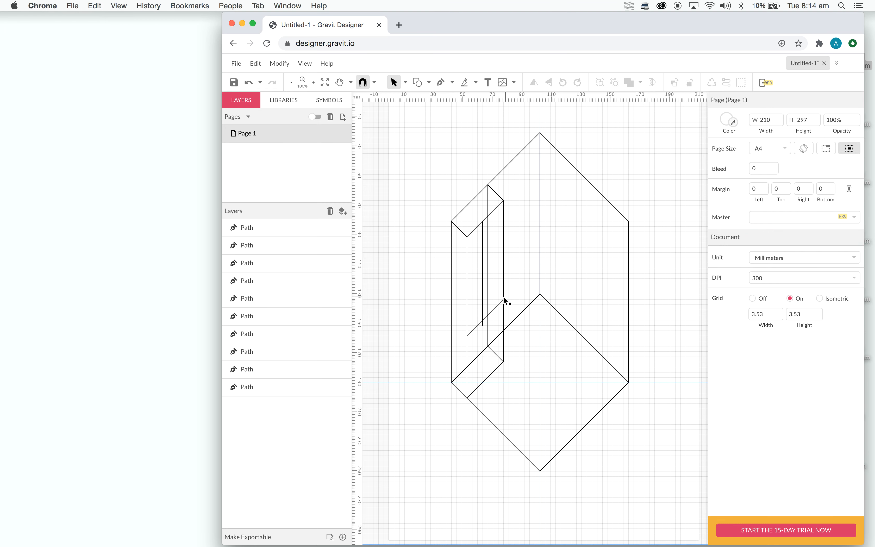
pyautogui.click(485, 304)
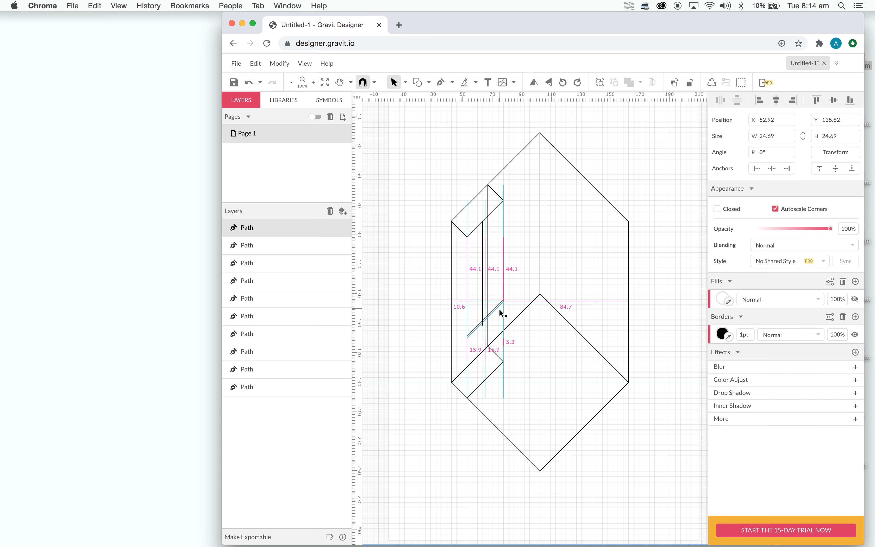
pyautogui.click(246, 368)
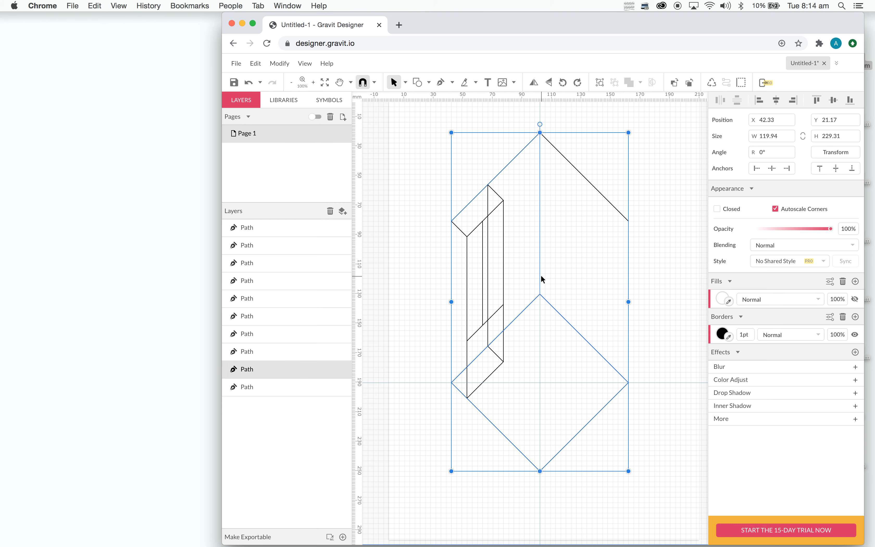
pyautogui.click(500, 361)
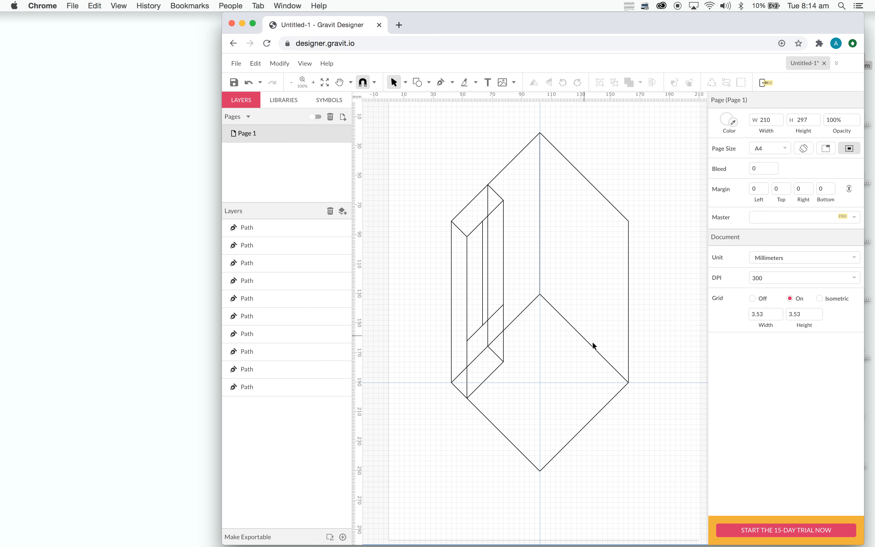
pyautogui.moveTo(656, 365)
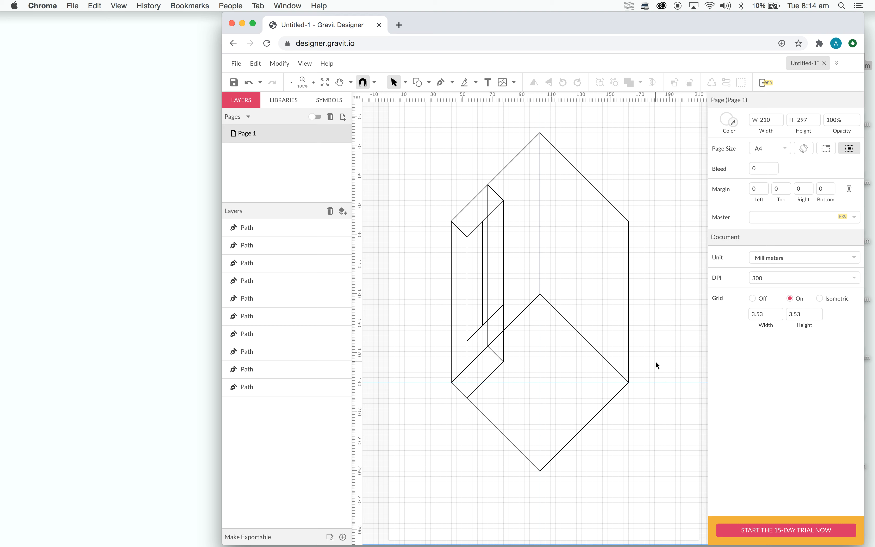
pyautogui.moveTo(412, 236)
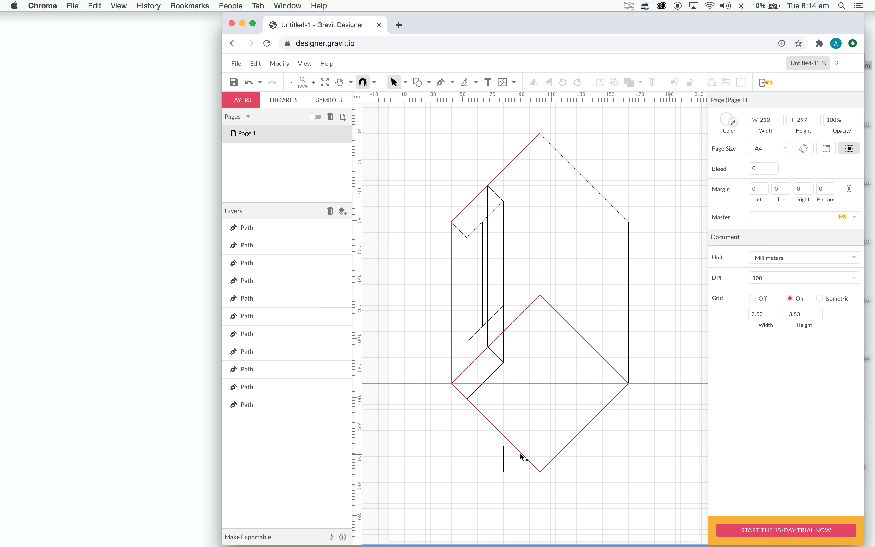
pyautogui.click(245, 227)
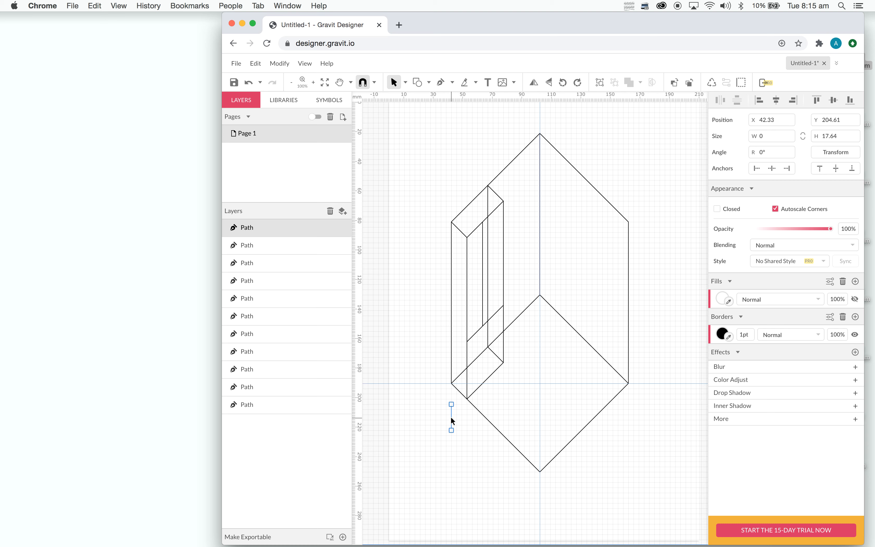
pyautogui.click(463, 421)
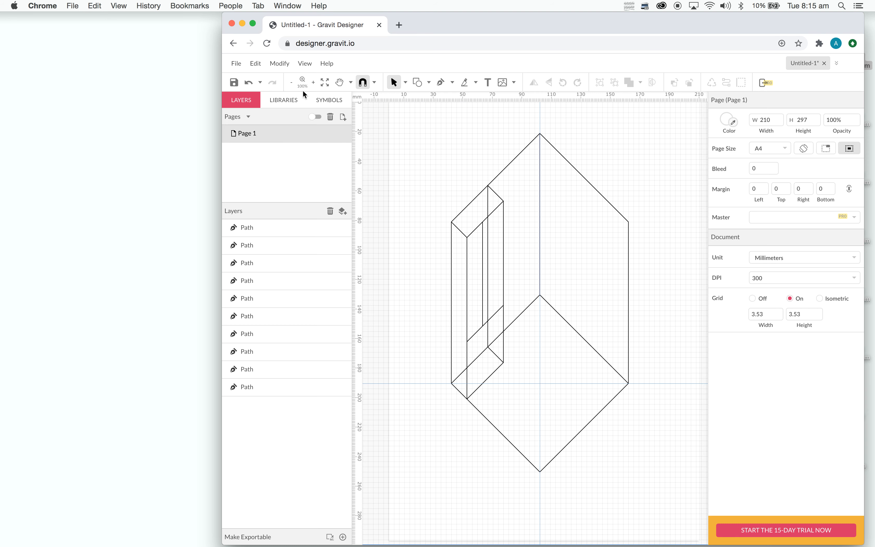
pyautogui.click(236, 63)
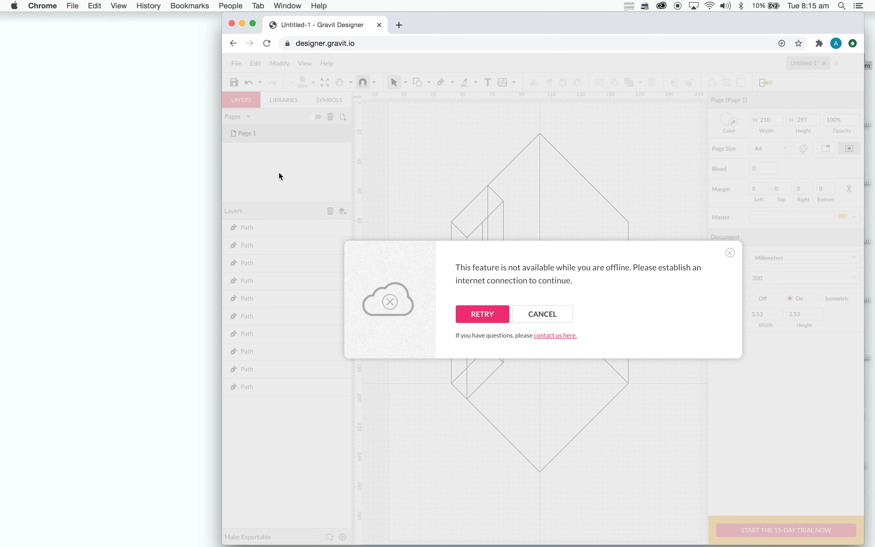
pyautogui.moveTo(493, 312)
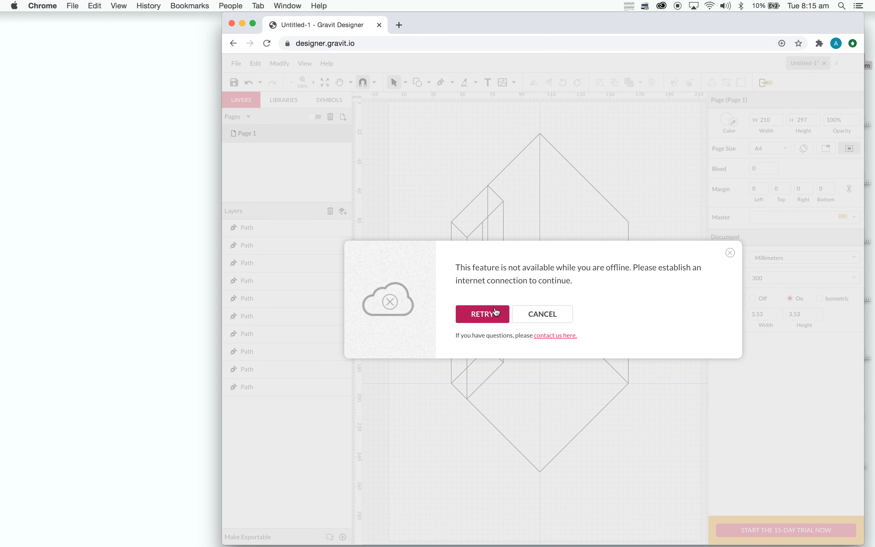
pyautogui.moveTo(546, 110)
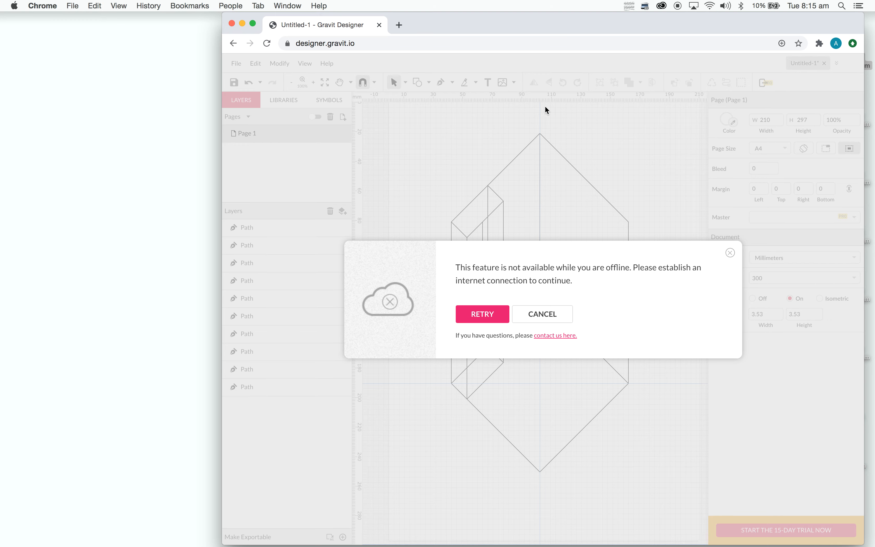
pyautogui.moveTo(732, 264)
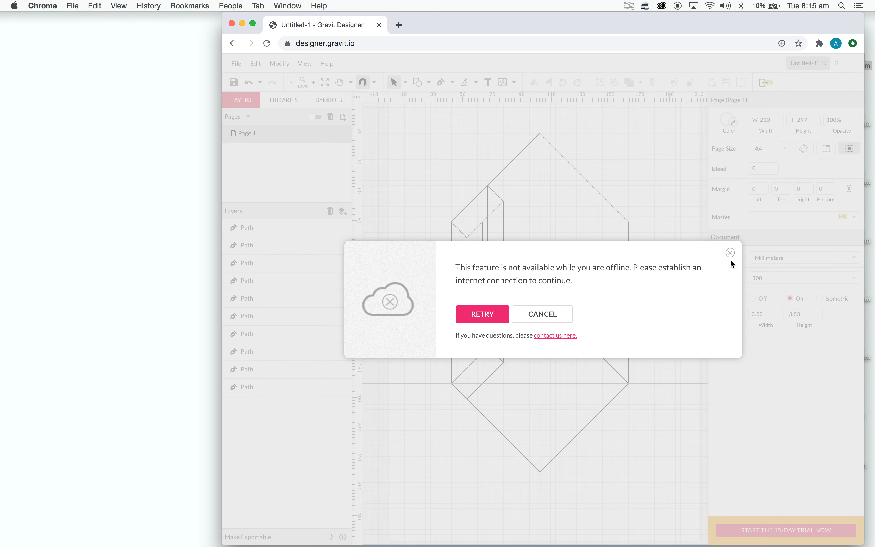
pyautogui.click(729, 252)
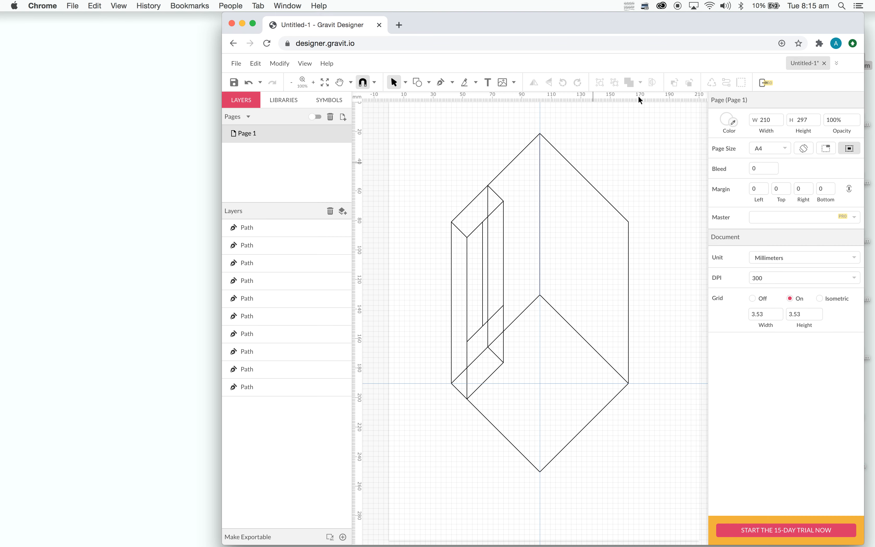